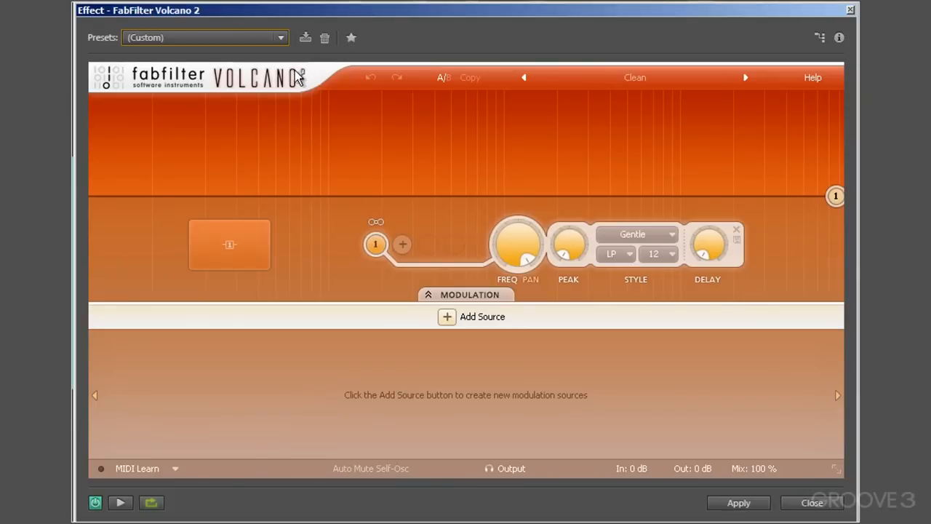
mouse_move(261, 95)
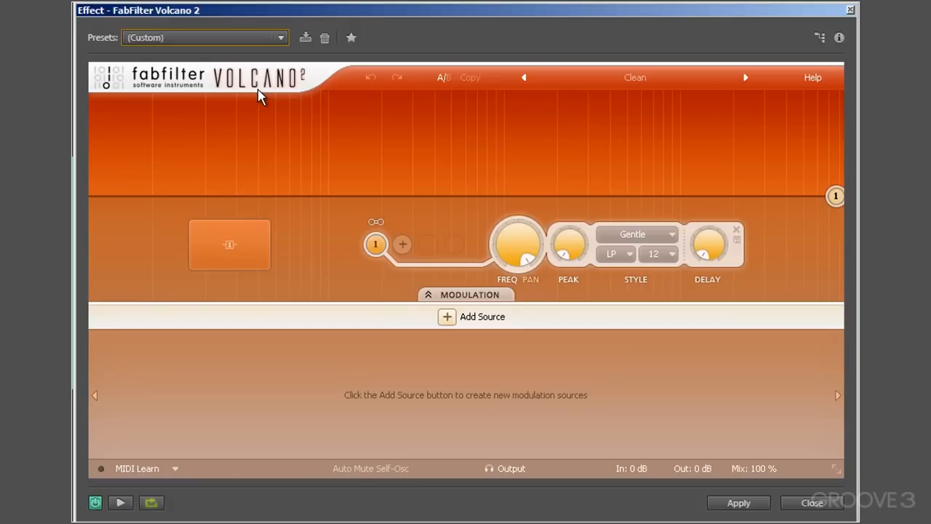
mouse_move(245, 143)
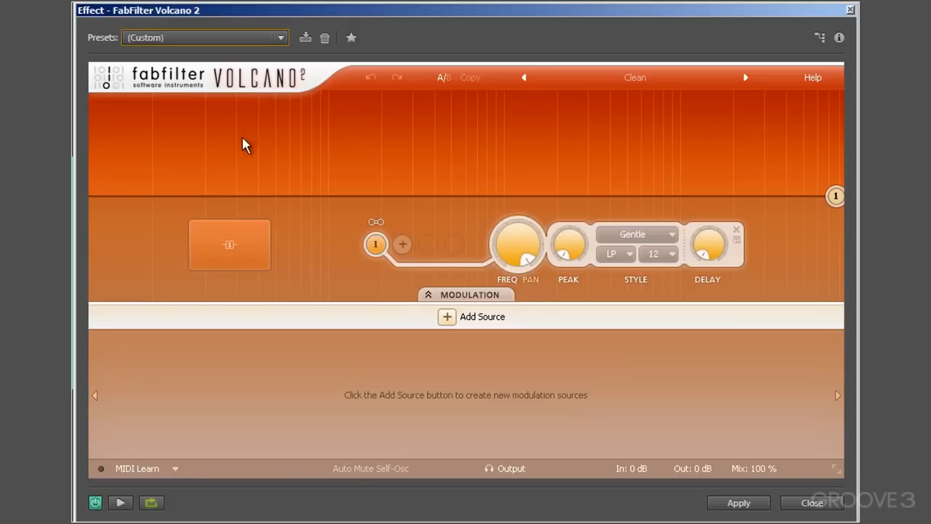
mouse_move(520, 244)
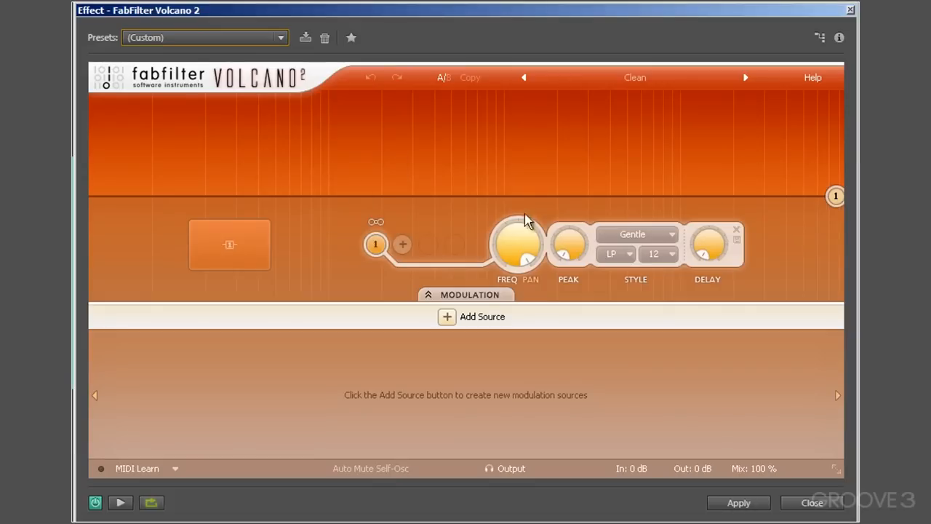
mouse_move(408, 366)
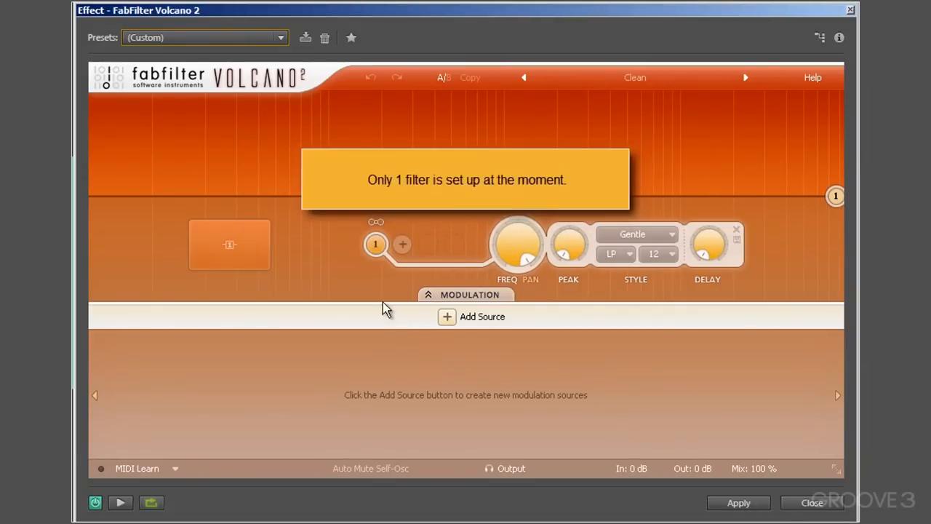
mouse_move(376, 264)
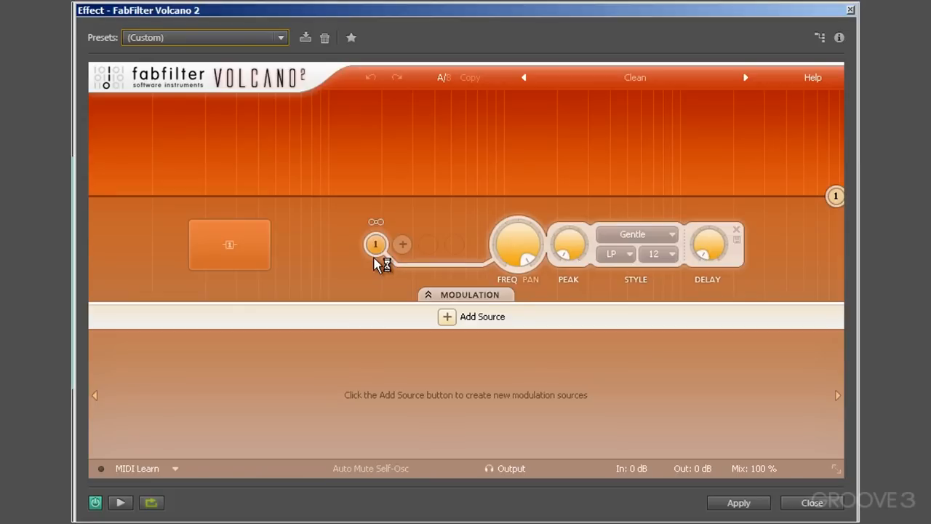
mouse_move(651, 460)
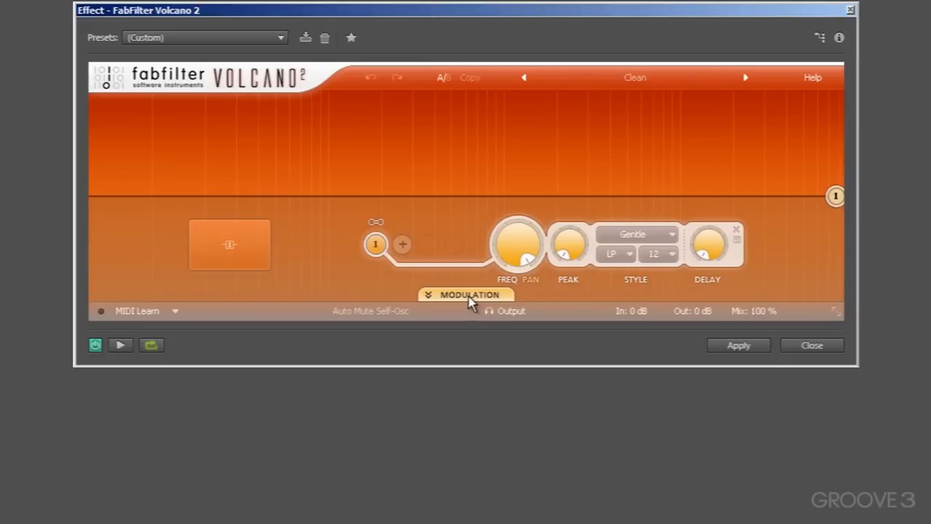
Reopen the modulation panel beneath the single filter, still with no modulation sources.
left_click(470, 295)
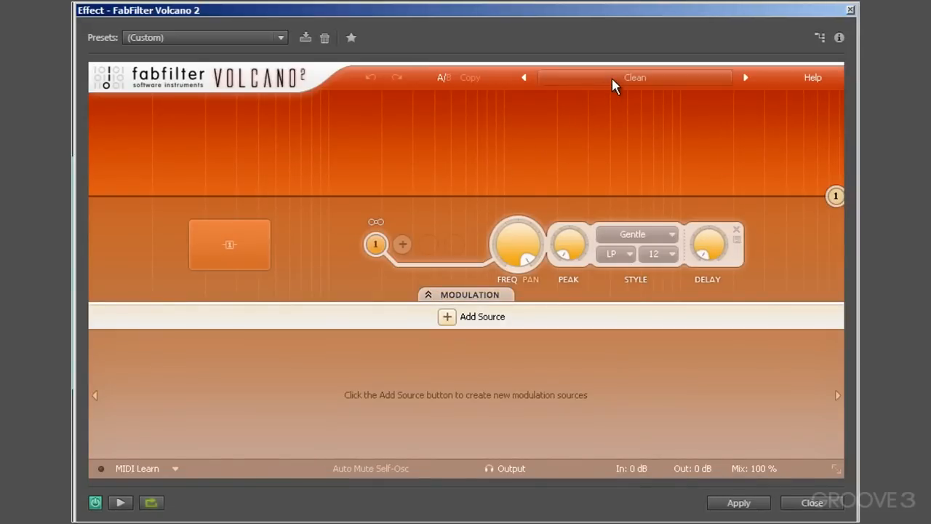
mouse_move(482, 105)
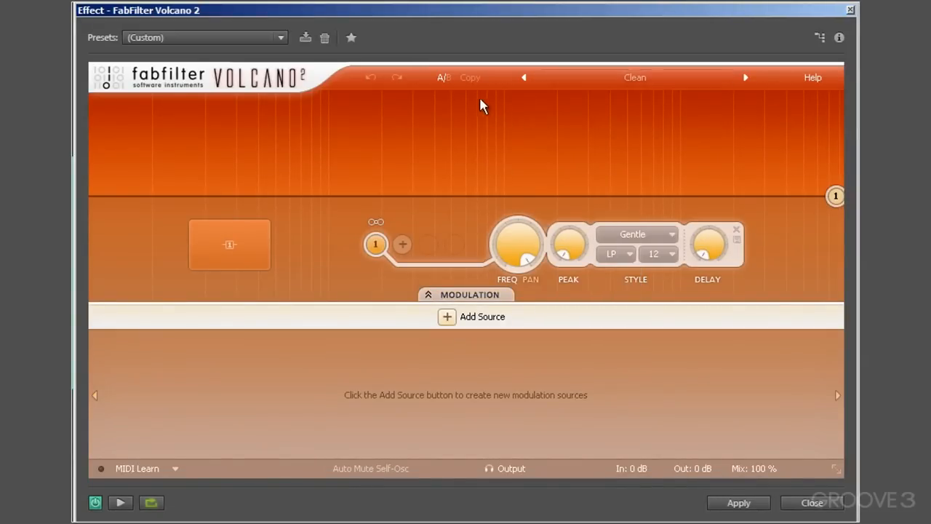
mouse_move(725, 94)
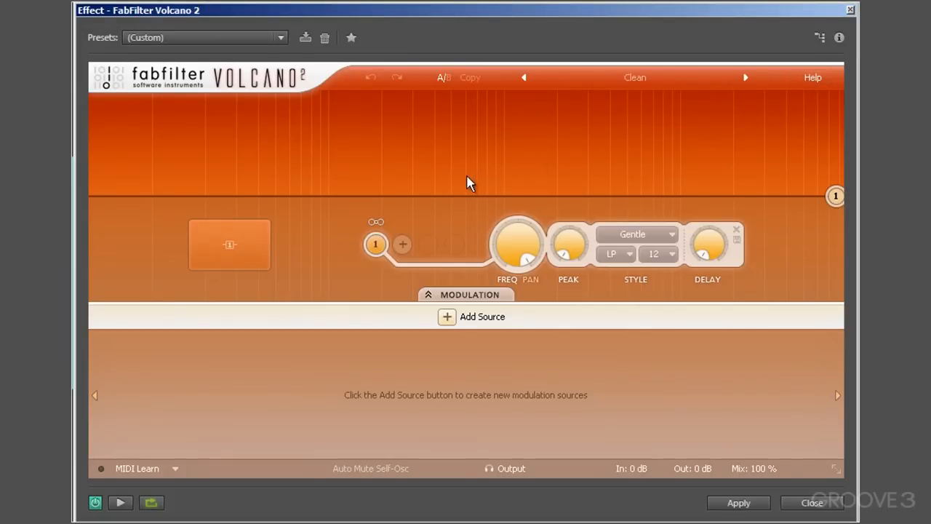
mouse_move(470, 243)
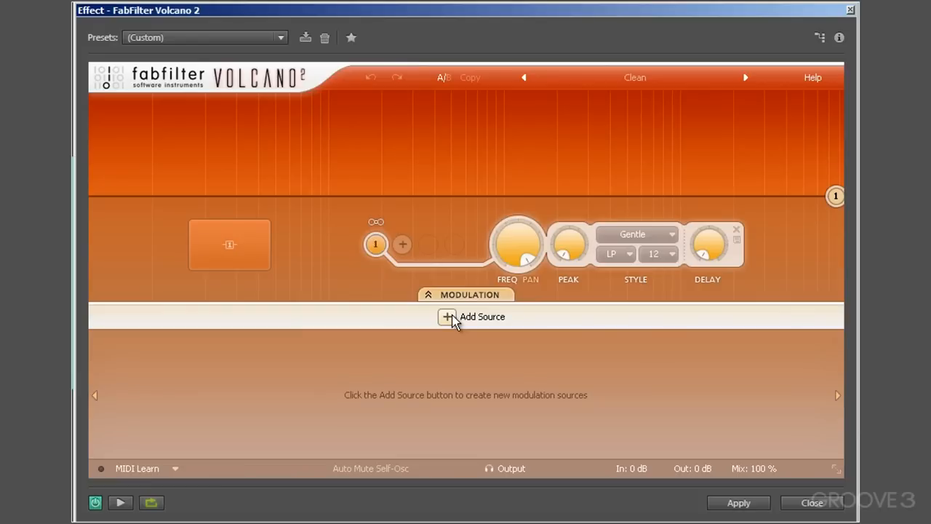
mouse_move(438, 347)
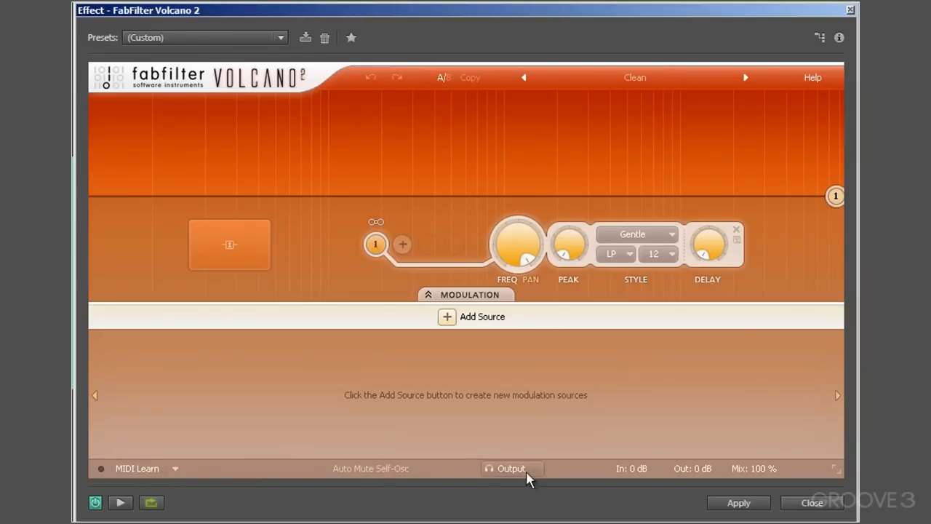
mouse_move(800, 461)
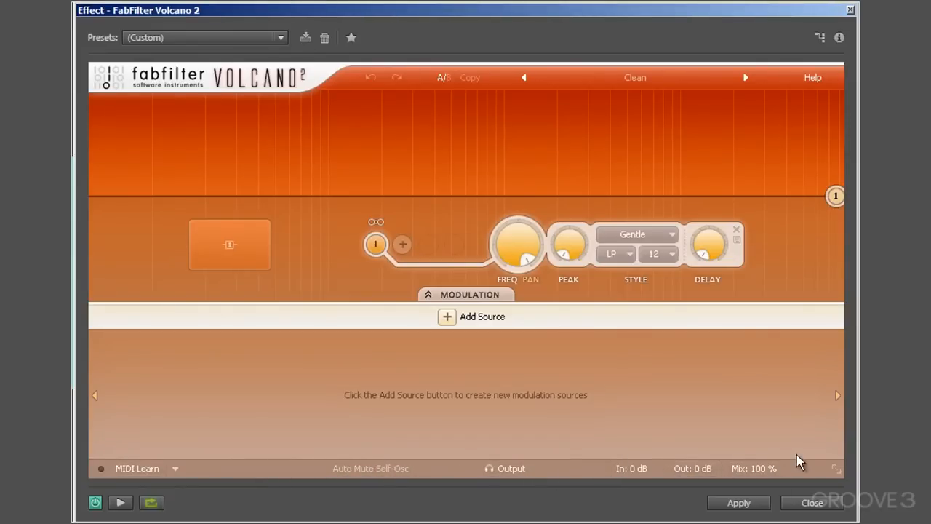
mouse_move(541, 441)
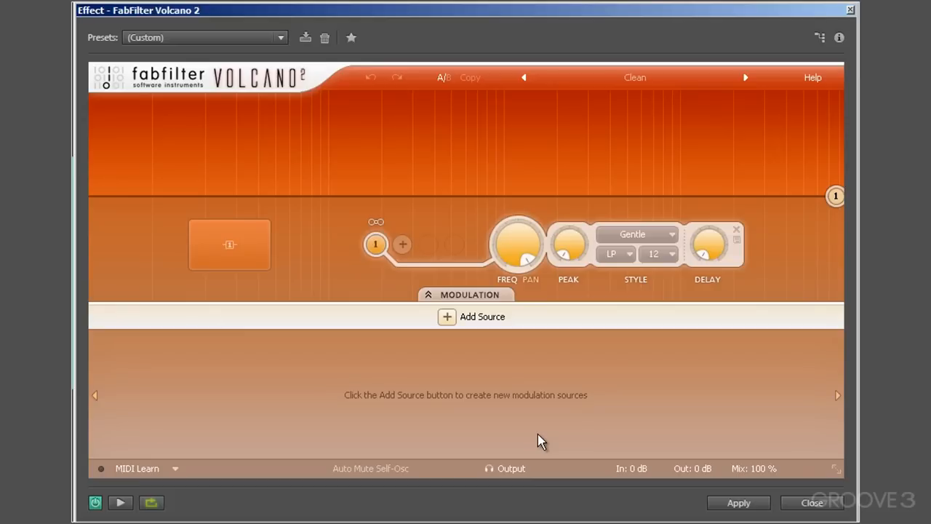
mouse_move(384, 262)
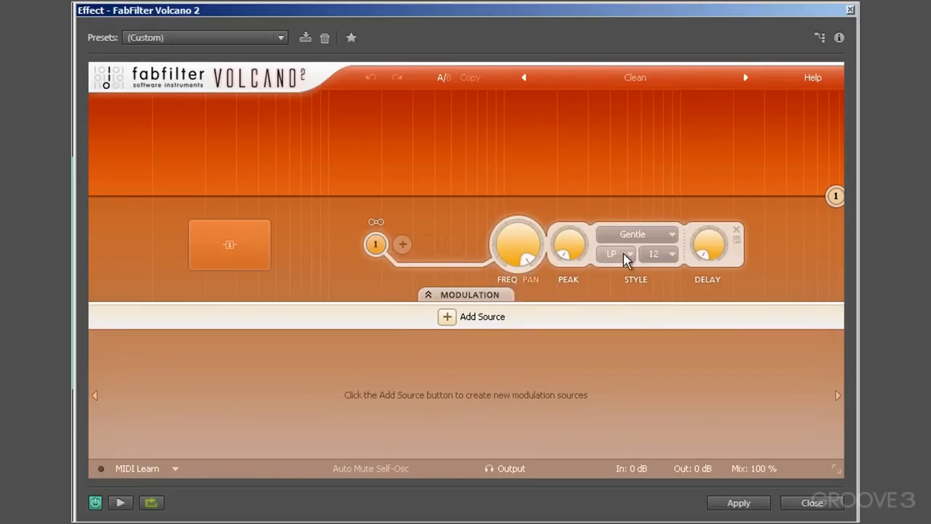
left_click(614, 254)
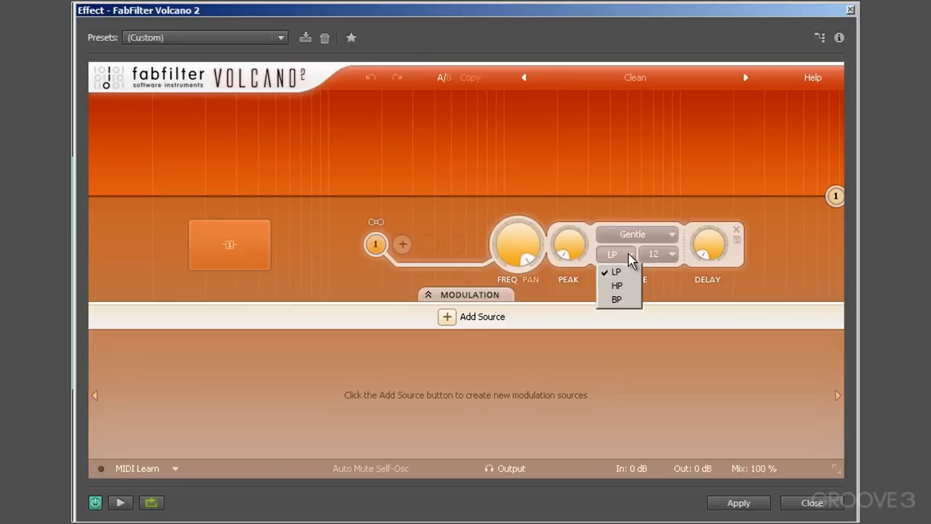
mouse_move(669, 264)
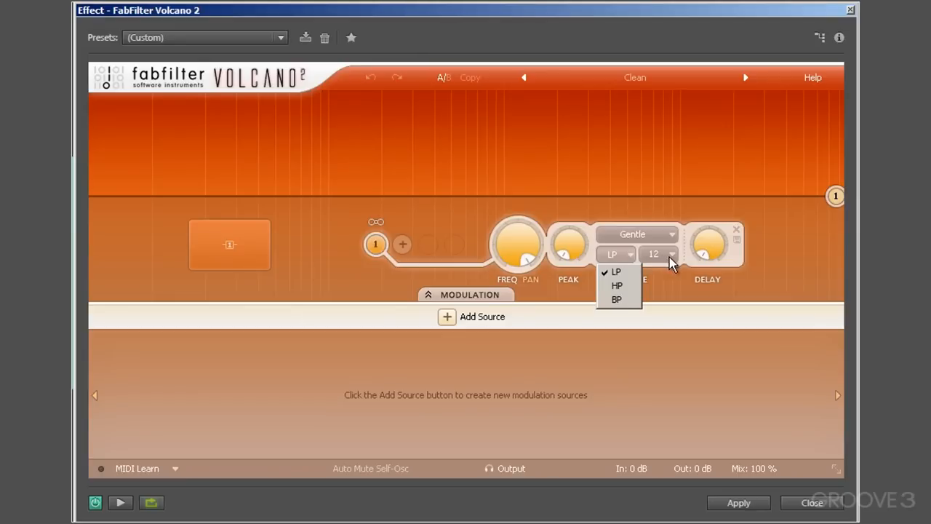
left_click(658, 253)
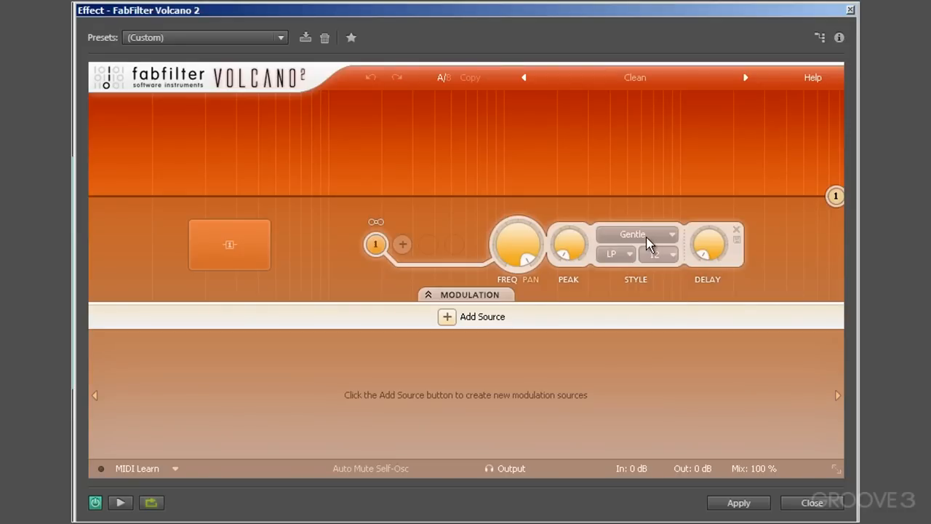
left_click(634, 234)
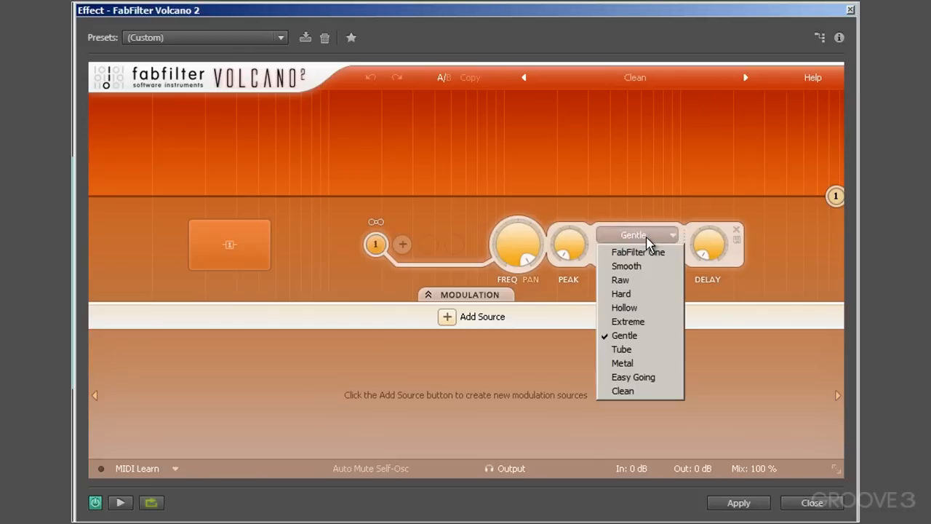
mouse_move(633, 390)
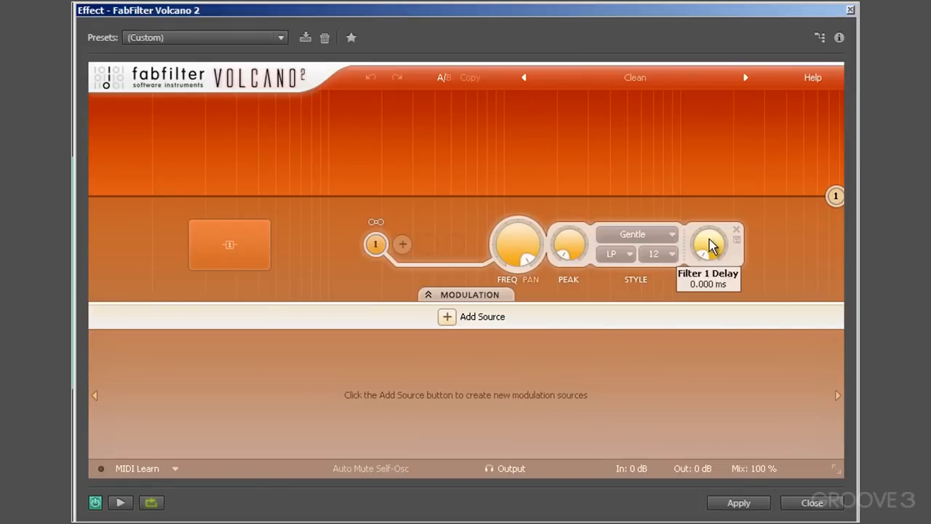
mouse_move(509, 222)
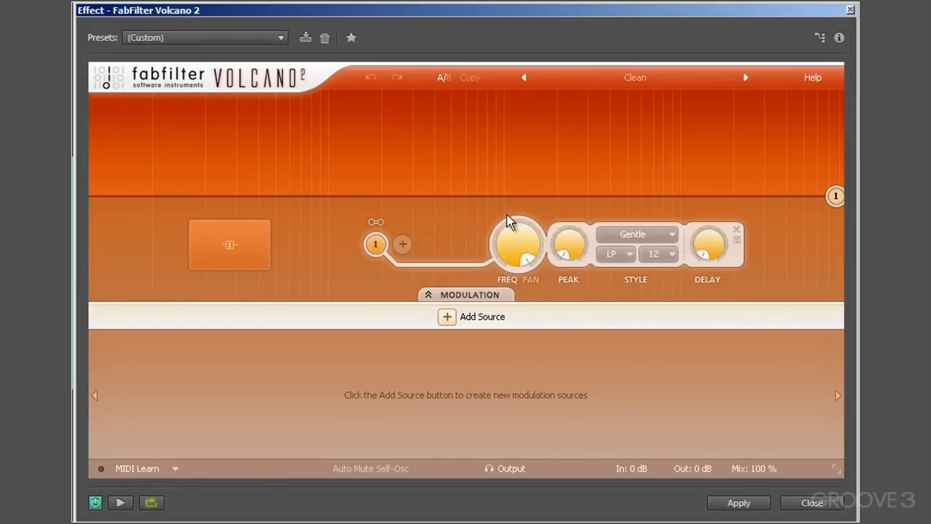
mouse_move(491, 210)
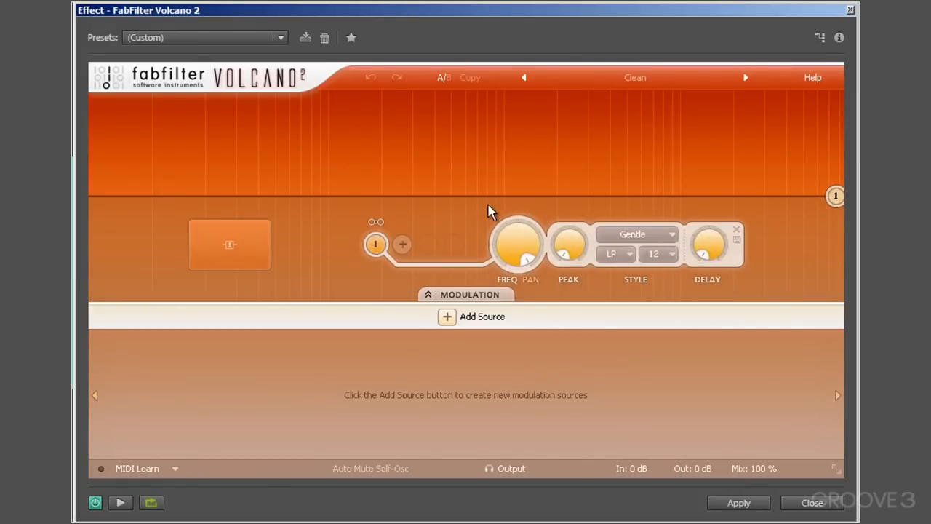
mouse_move(418, 243)
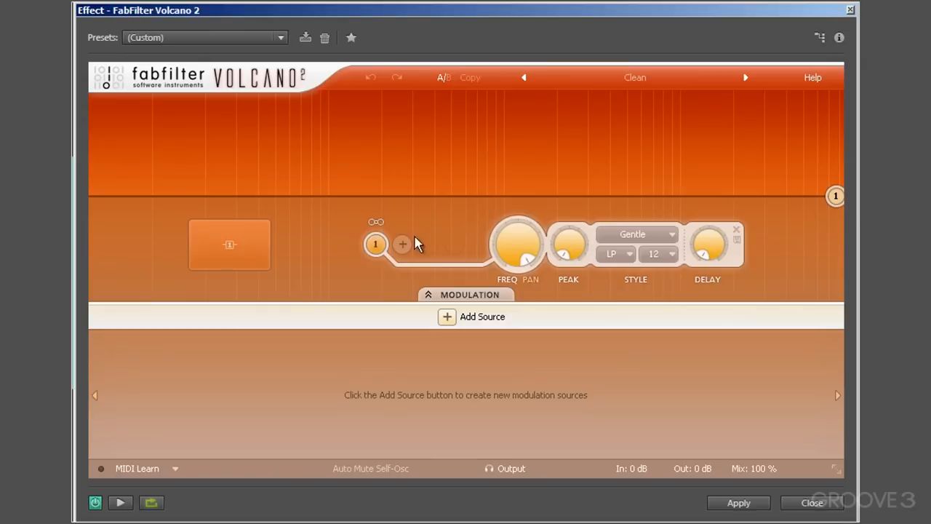
mouse_move(712, 176)
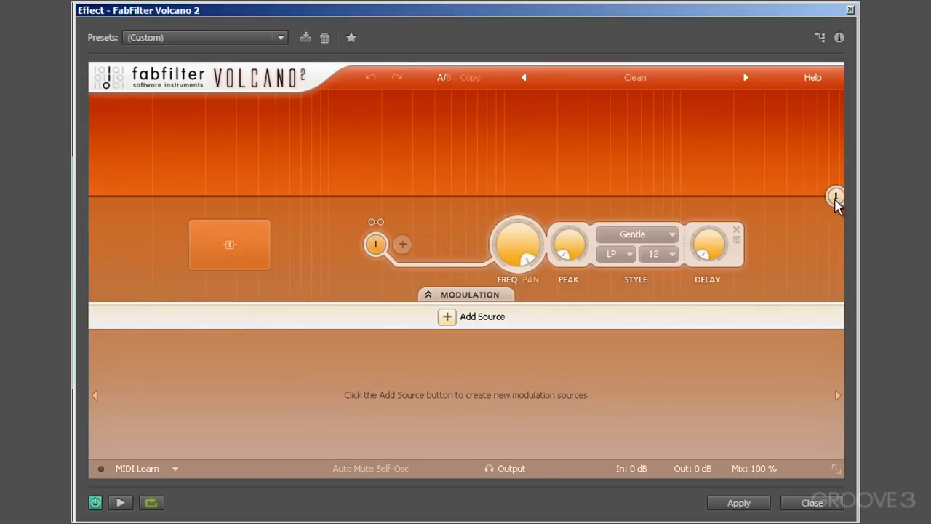
mouse_move(611, 229)
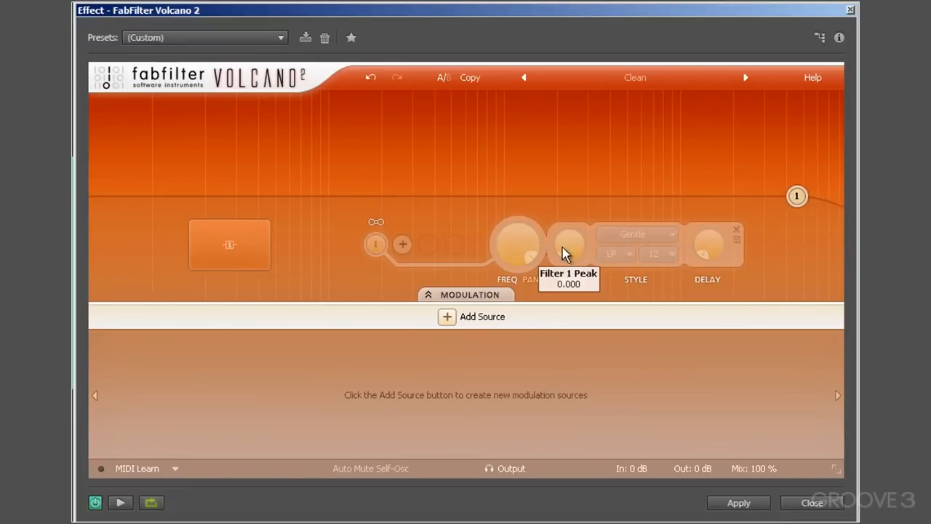
mouse_move(518, 260)
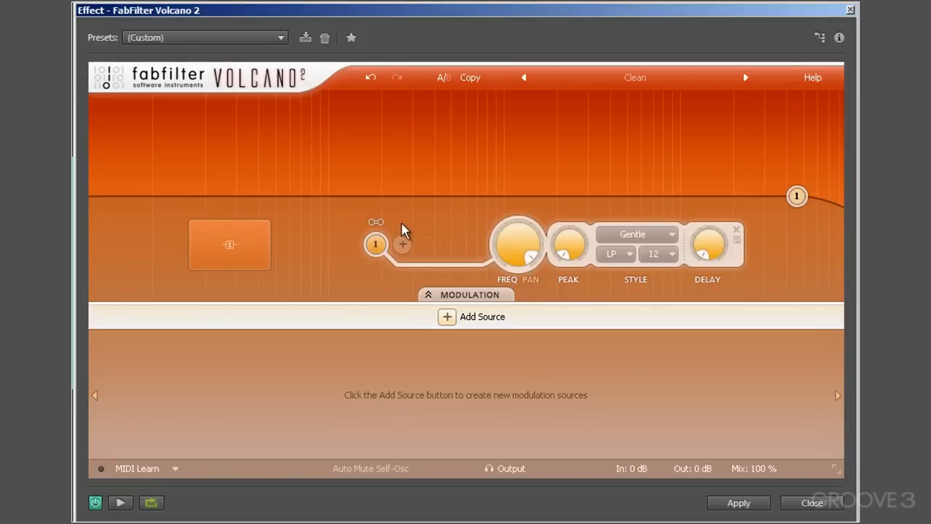
left_click(402, 244)
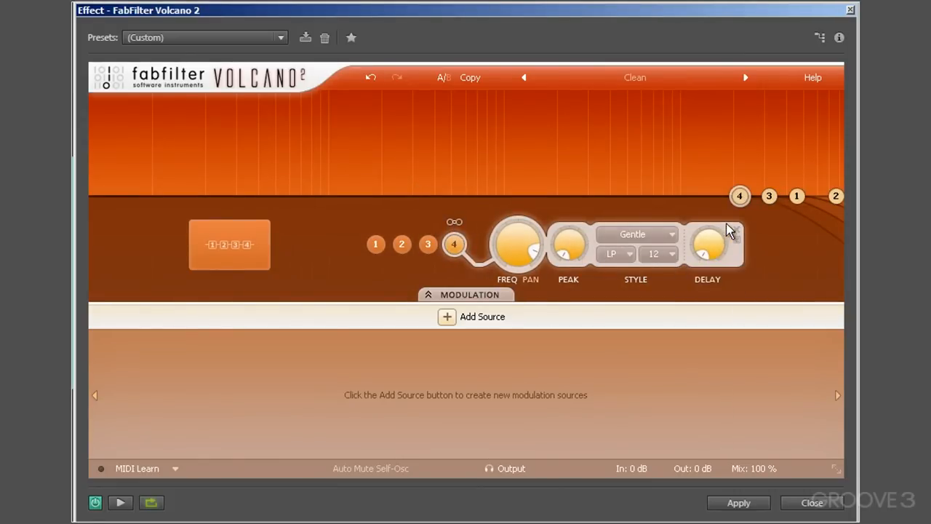
mouse_move(736, 233)
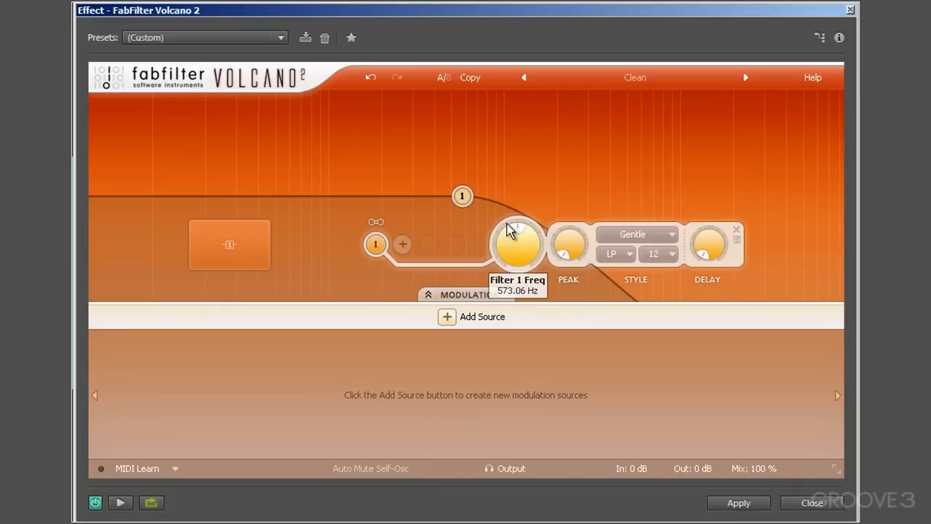
Tune filter 1's low-pass cutoff to the midrange and raise its peak to 0.098.
left_click_drag(517, 244, 502, 240)
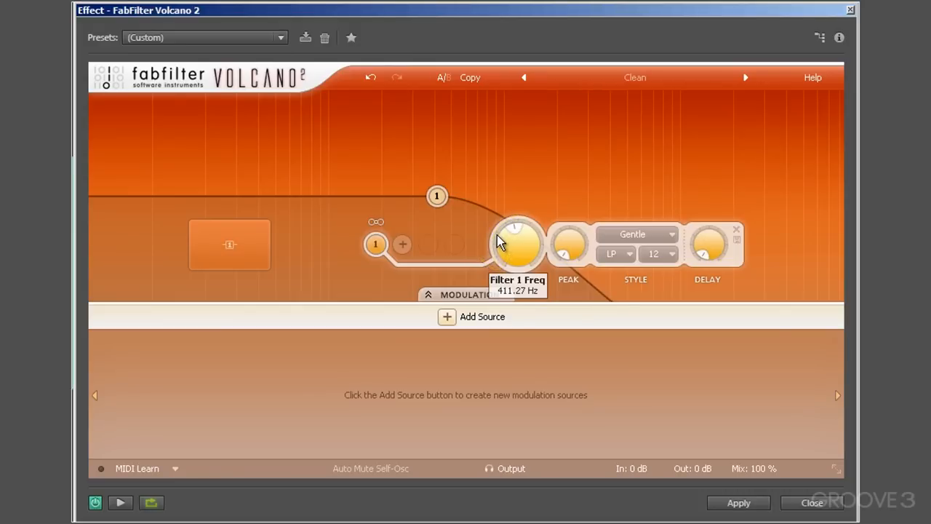
left_click_drag(436, 197, 489, 197)
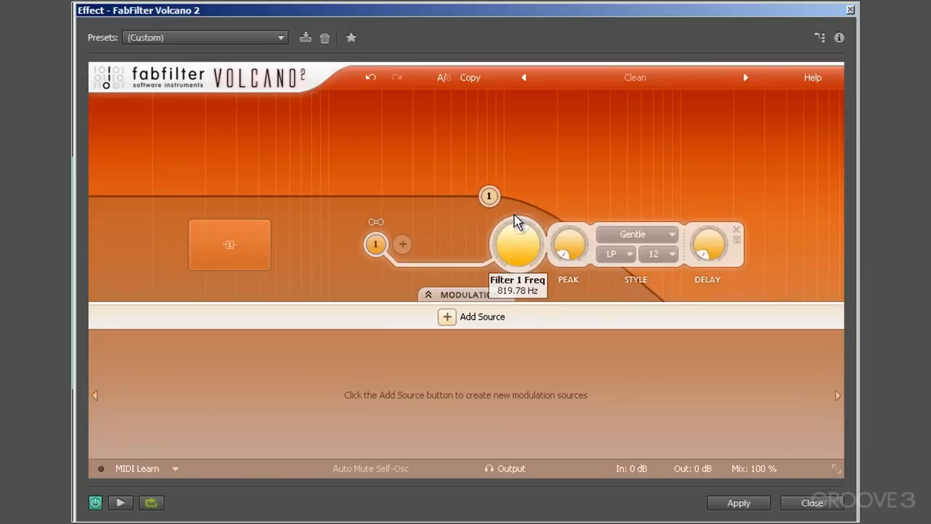
mouse_move(549, 251)
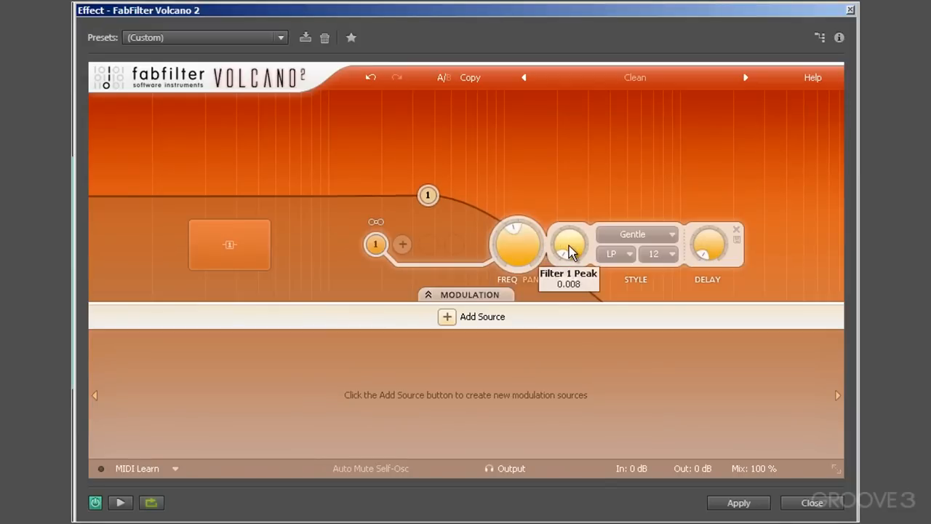
left_click_drag(568, 247, 569, 240)
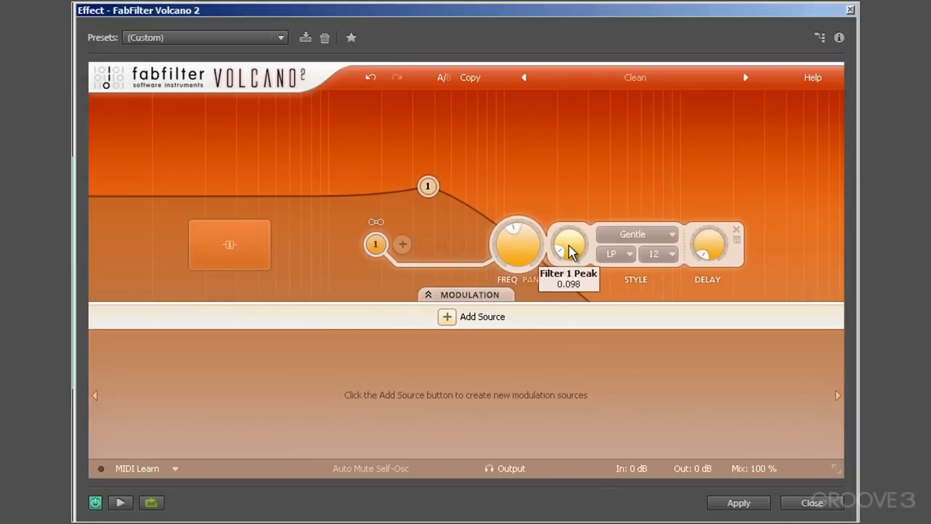
mouse_move(428, 189)
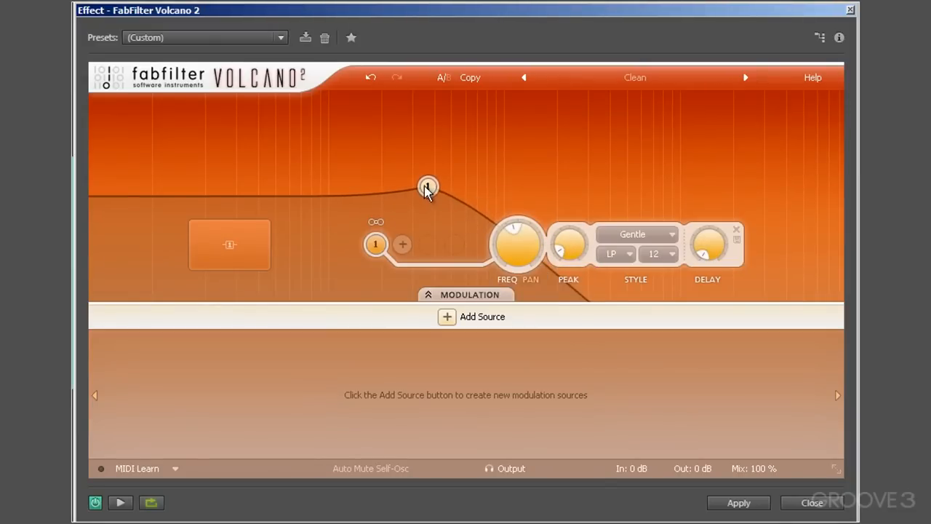
left_click_drag(428, 186, 471, 191)
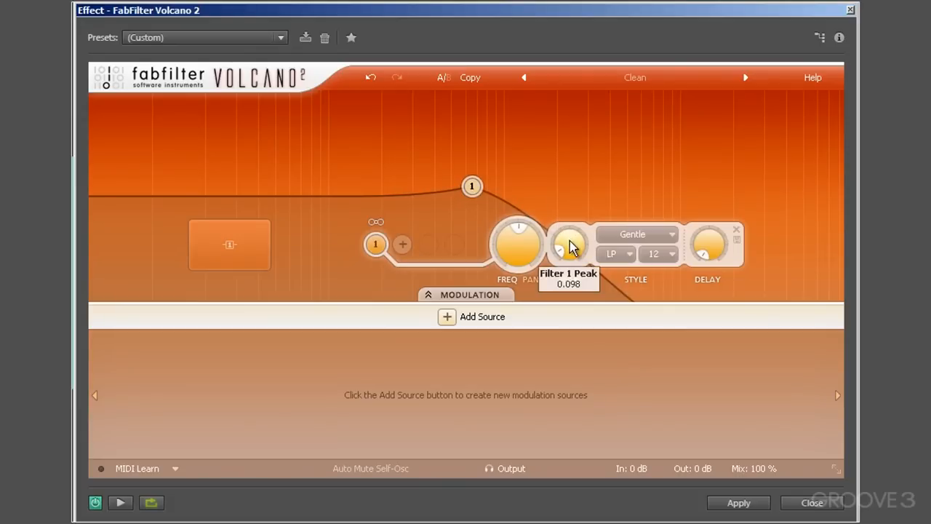
Try switching filter 1's type to high-pass.
left_click(636, 233)
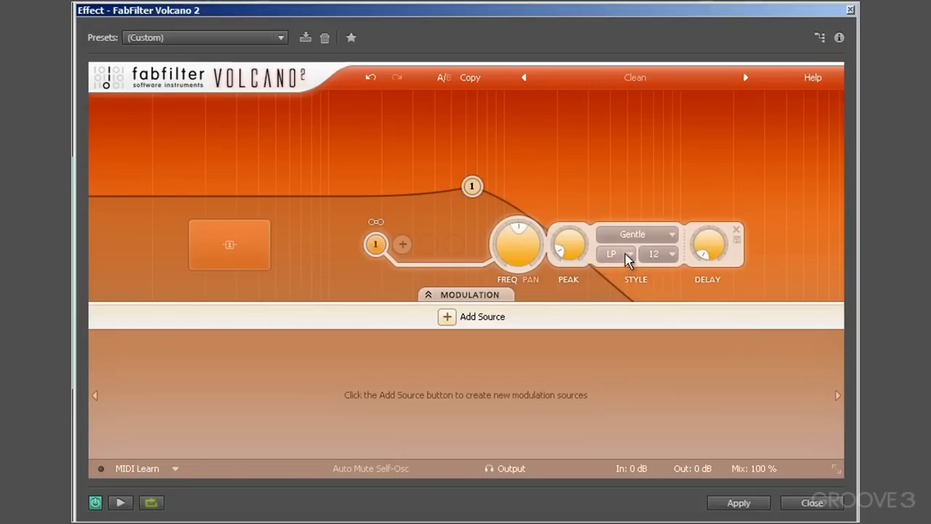
left_click(614, 254)
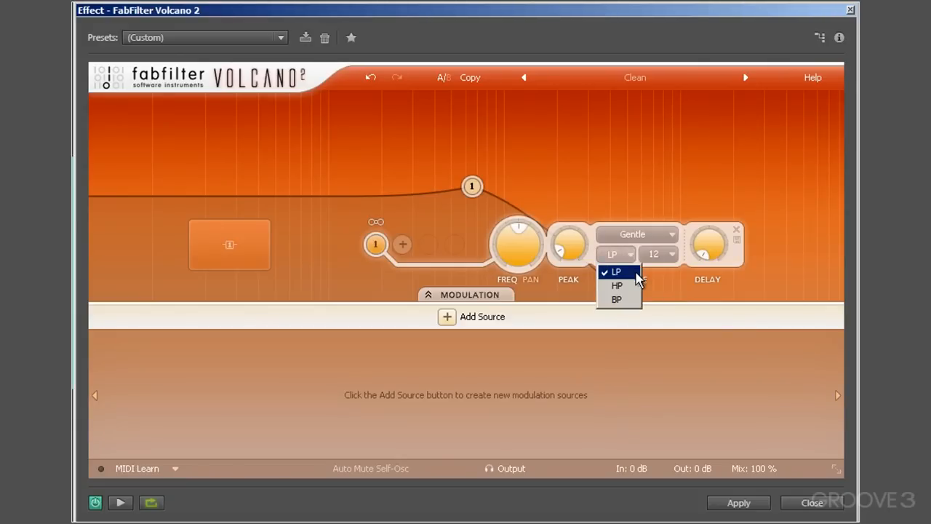
left_click(616, 284)
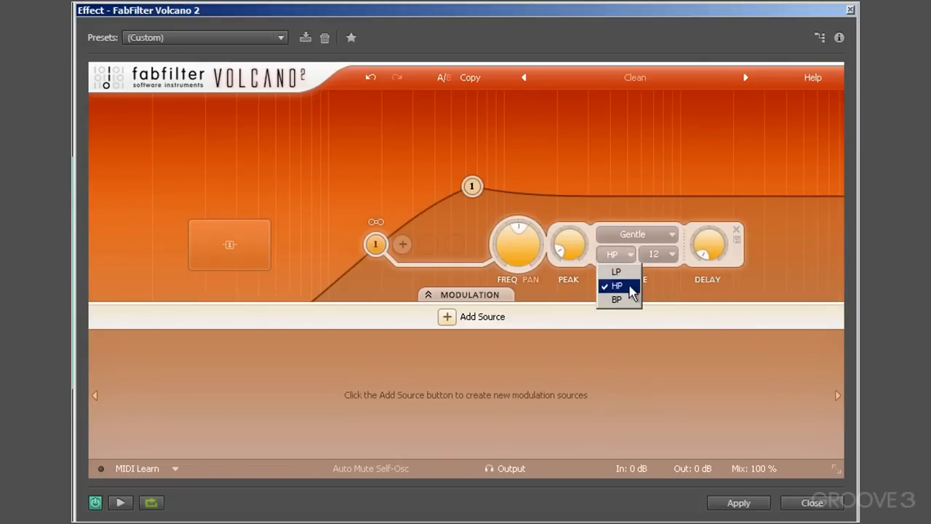
left_click(617, 300)
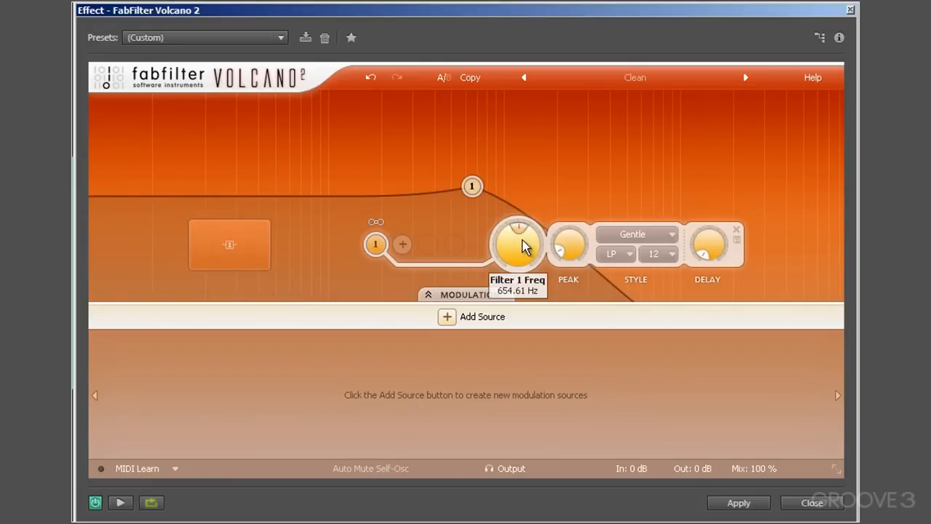
Return filter 1 to low-pass, then make it a gentle 12 dB band-pass.
left_click(615, 254)
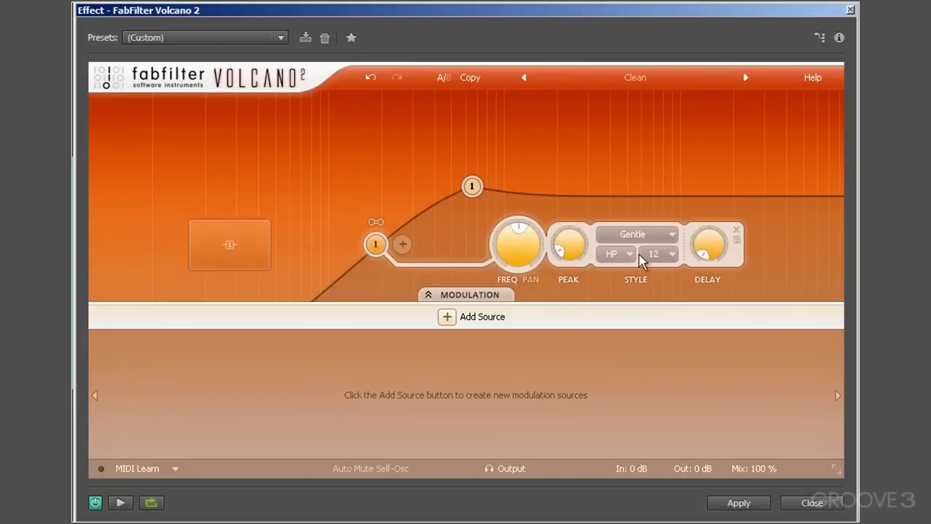
mouse_move(473, 240)
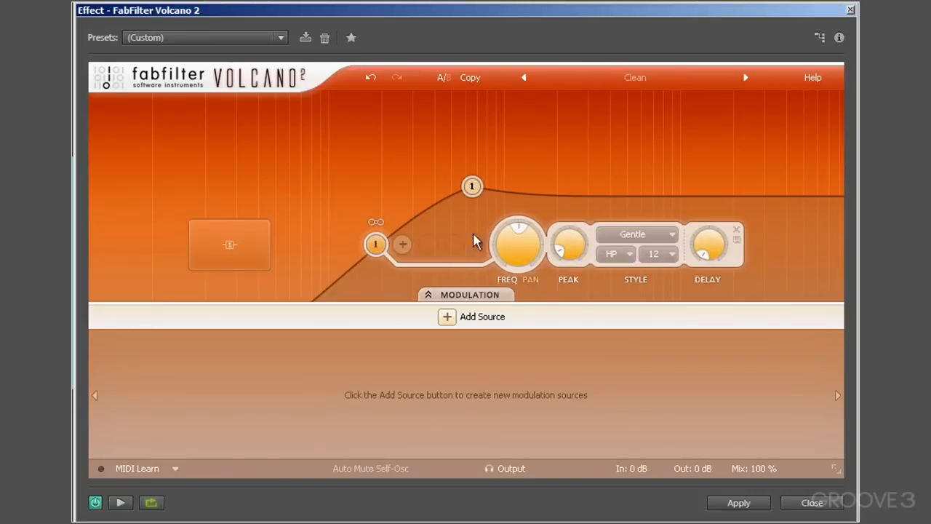
mouse_move(458, 252)
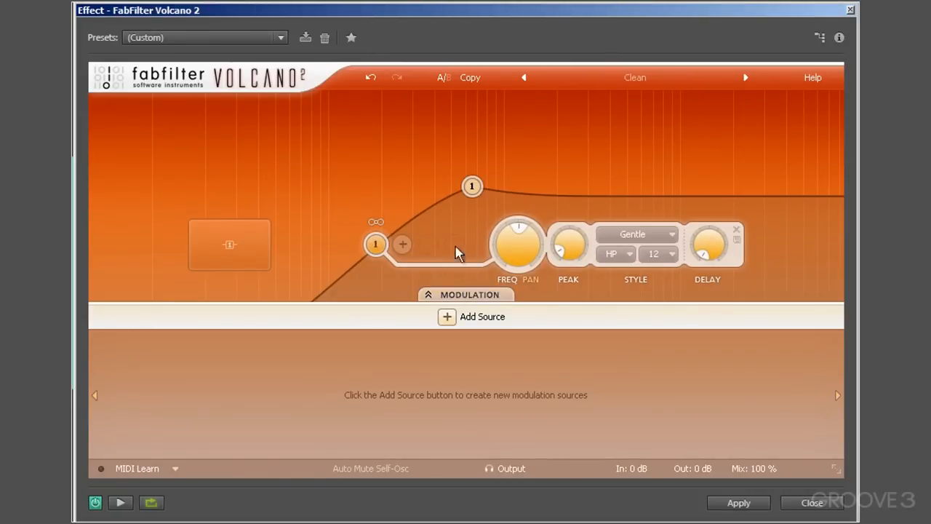
left_click(615, 254)
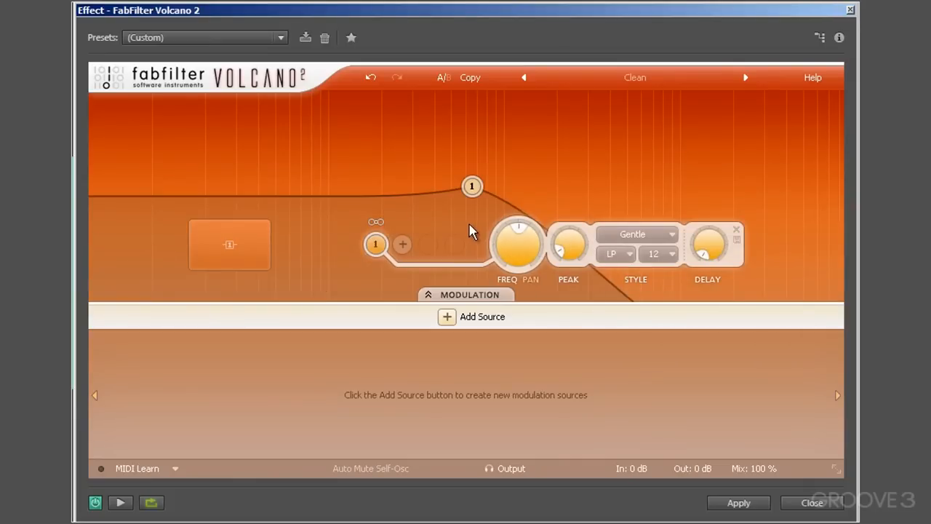
mouse_move(447, 217)
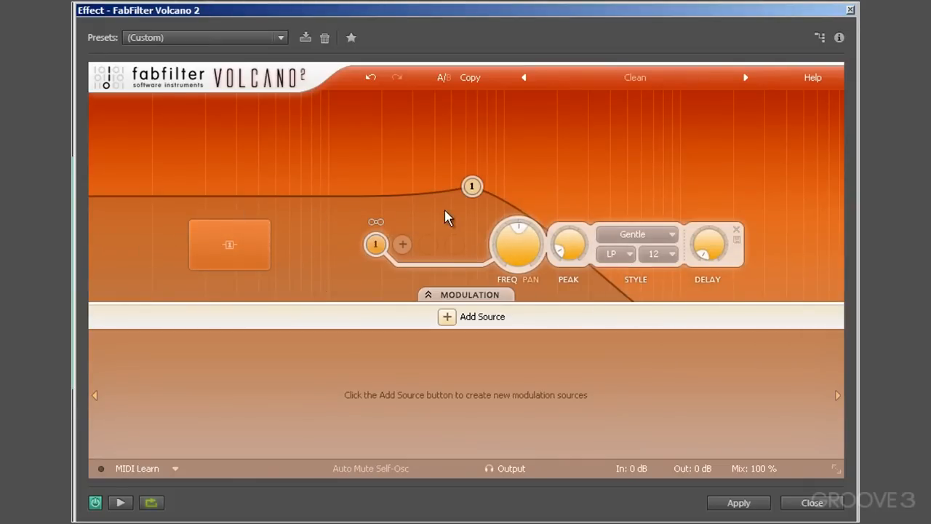
left_click(615, 254)
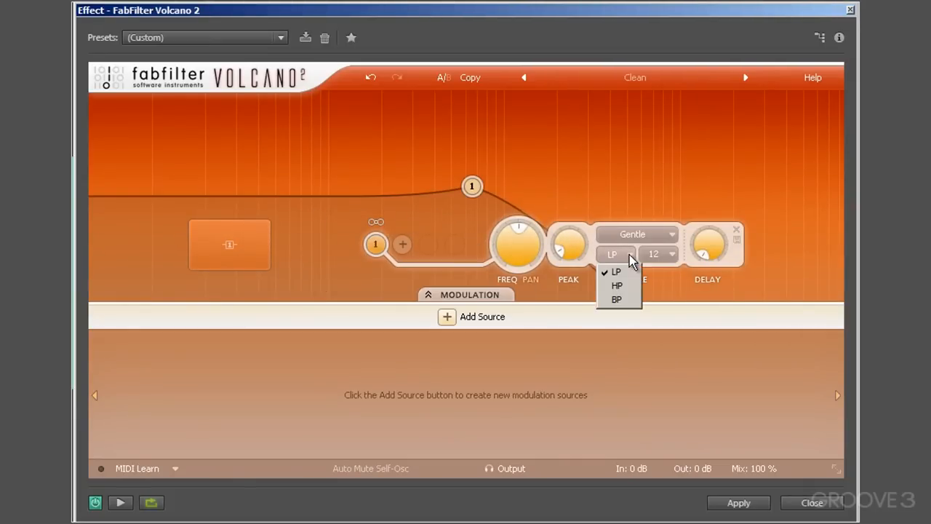
left_click(616, 299)
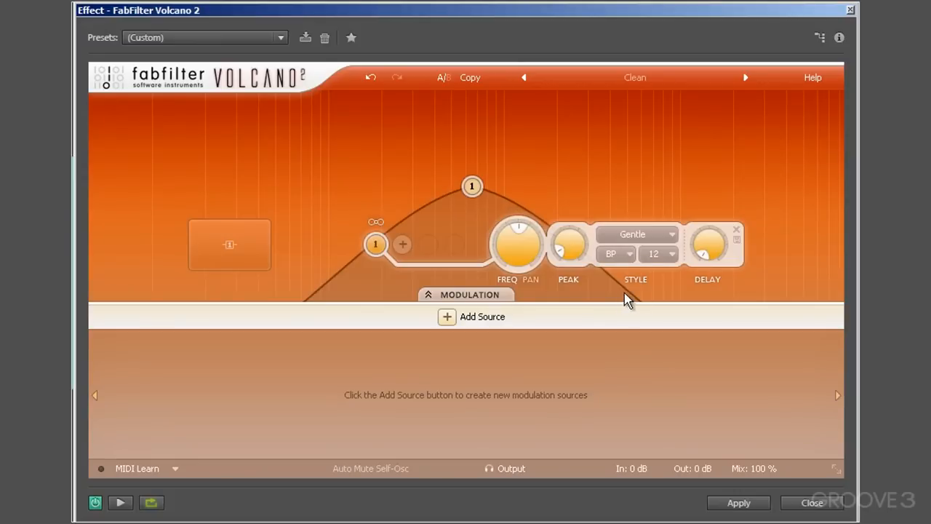
mouse_move(458, 291)
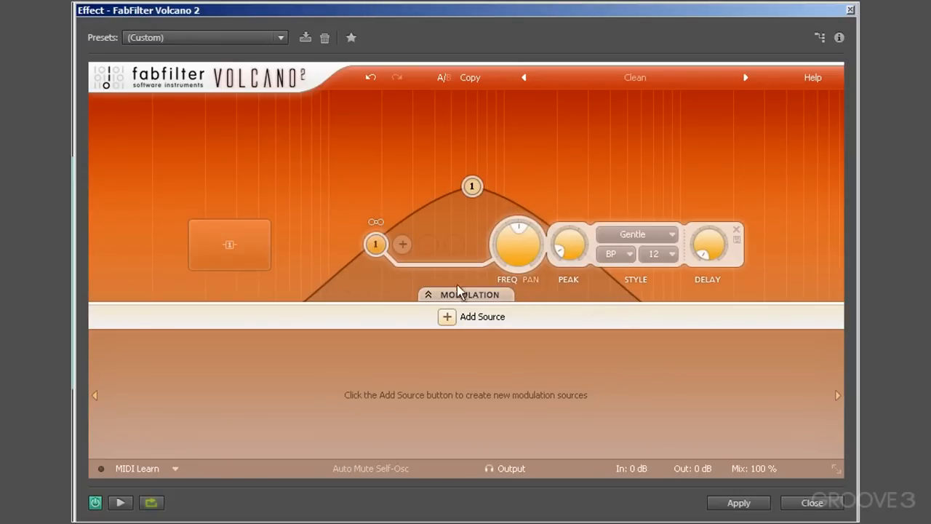
mouse_move(615, 294)
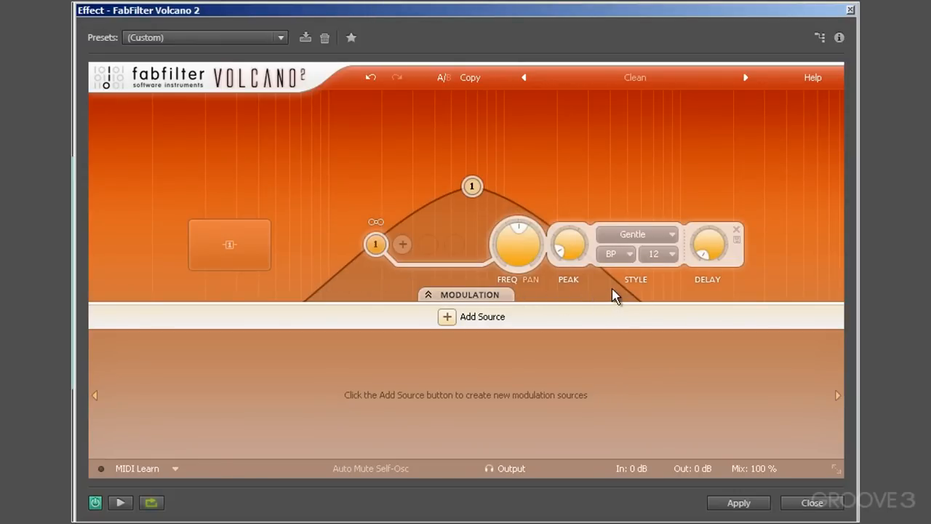
left_click(654, 254)
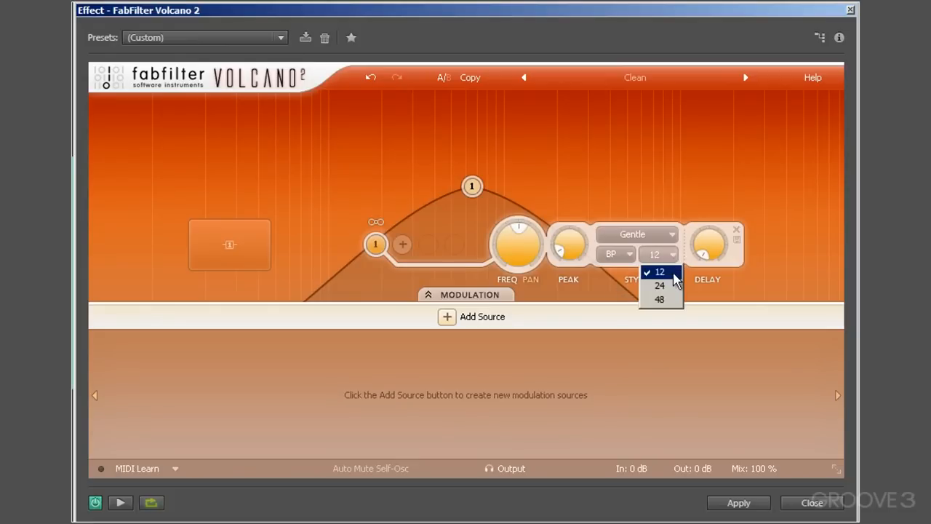
Give filter 1 a 12 dB slope and add a second filter after it.
left_click(659, 285)
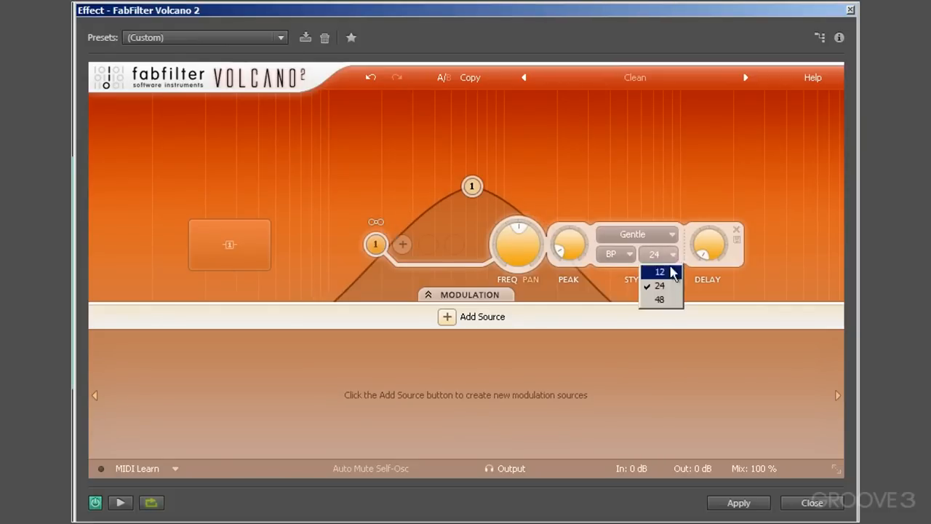
left_click(659, 271)
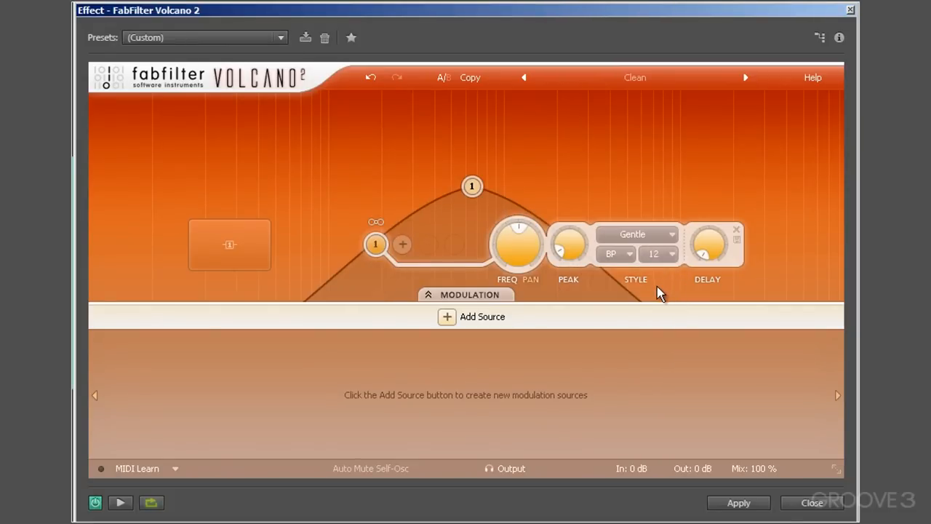
mouse_move(706, 246)
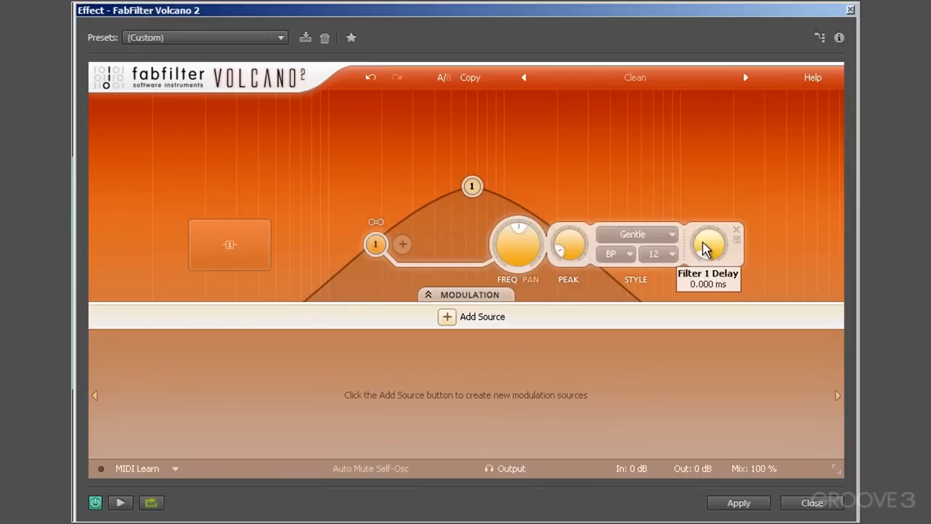
mouse_move(531, 234)
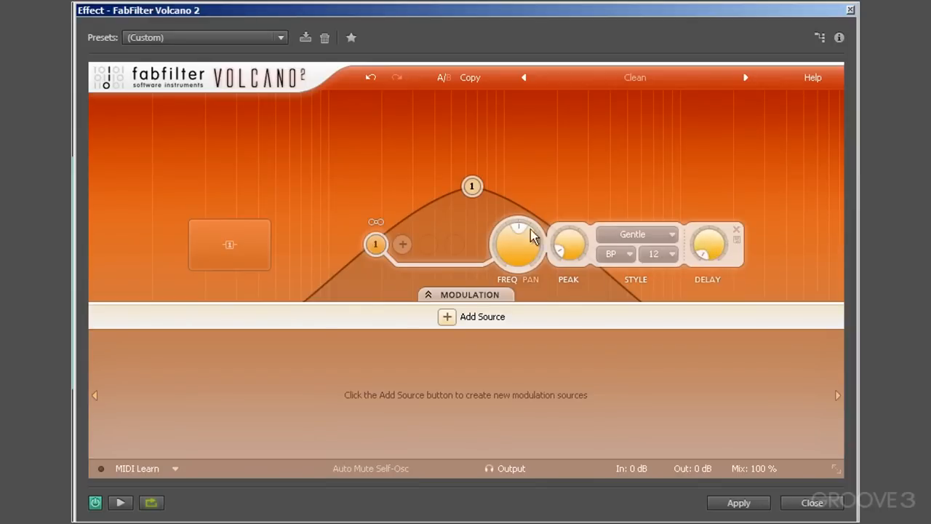
left_click(402, 243)
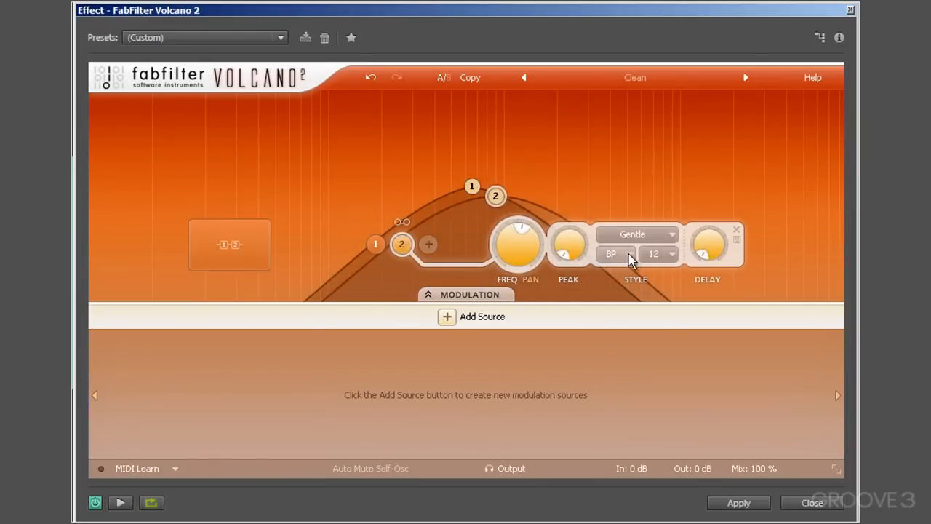
left_click(616, 253)
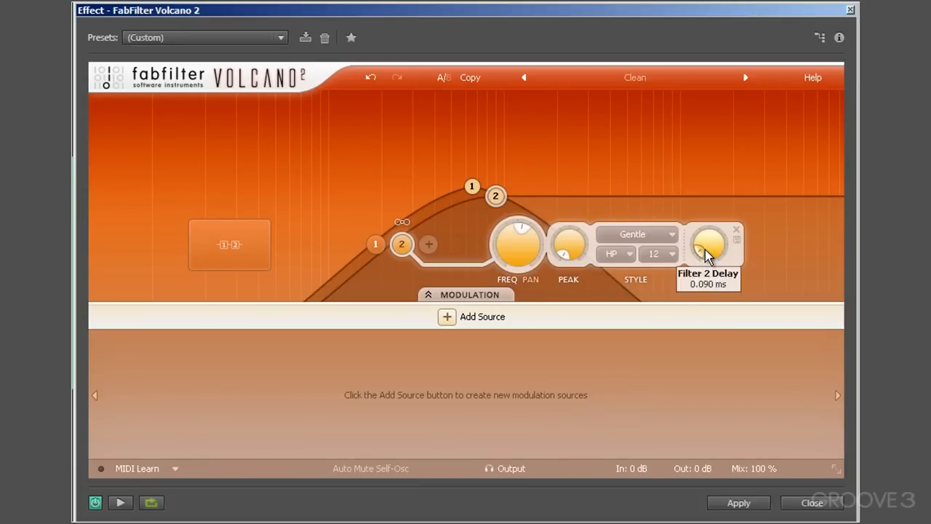
Set filter 2's delay to about 7.6 ms and raise filter 1's cutoff above it.
left_click_drag(709, 244, 709, 232)
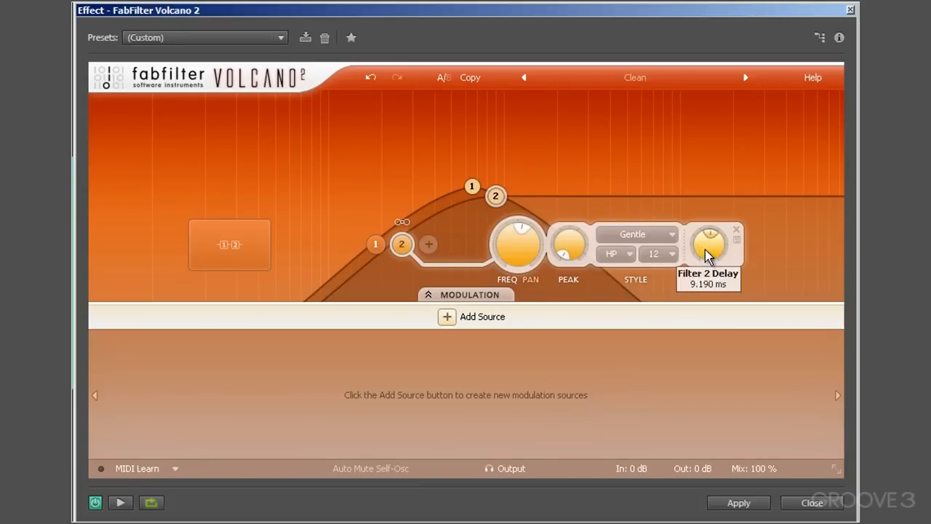
left_click_drag(709, 244, 709, 259)
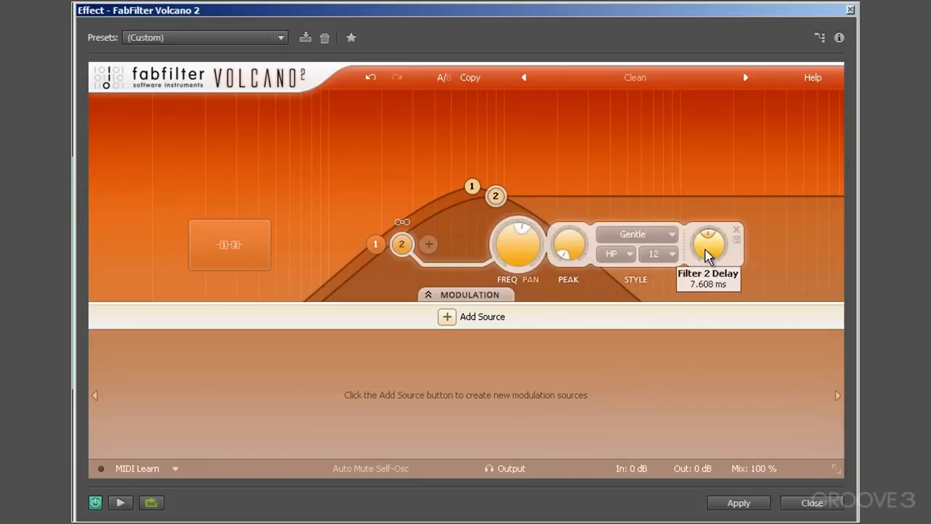
mouse_move(775, 253)
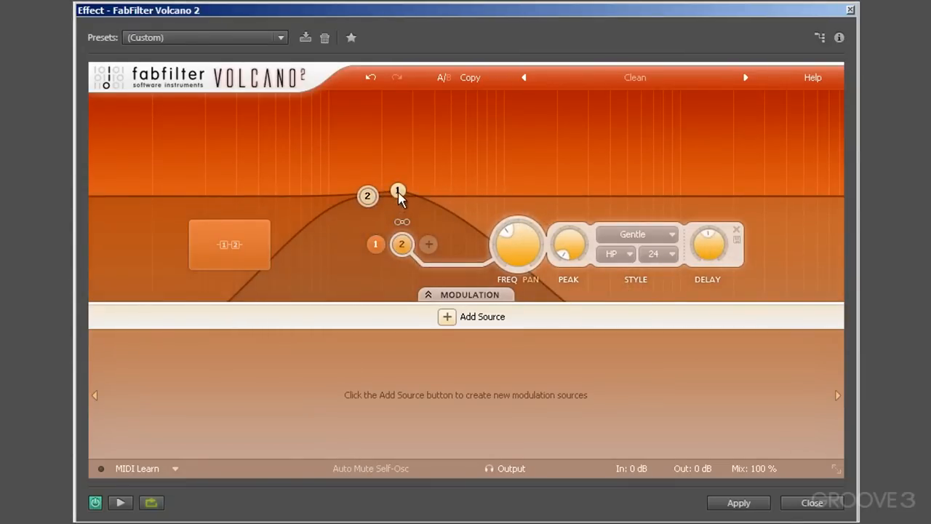
left_click_drag(398, 190, 507, 181)
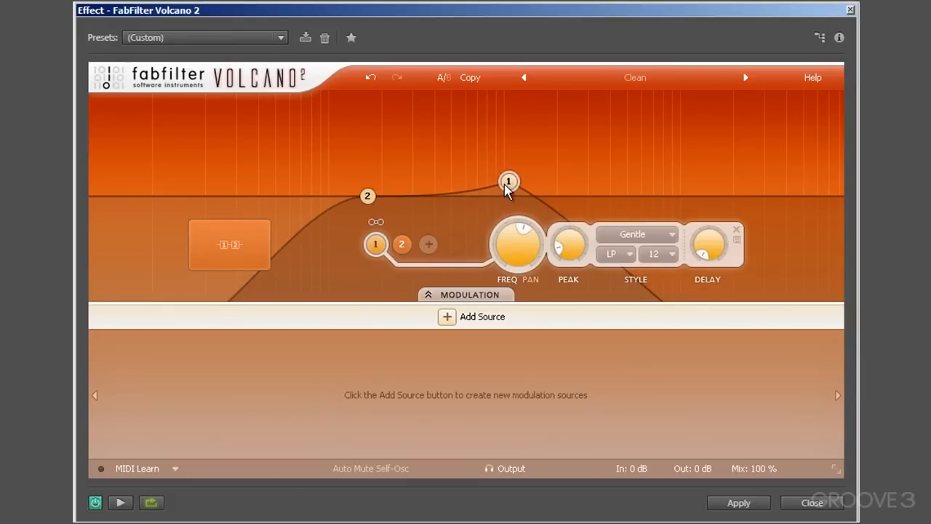
mouse_move(428, 202)
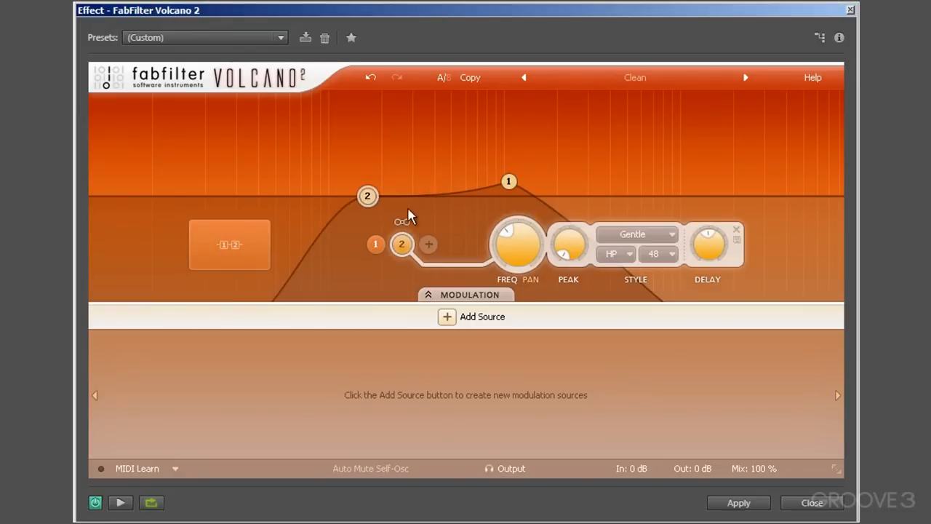
mouse_move(406, 228)
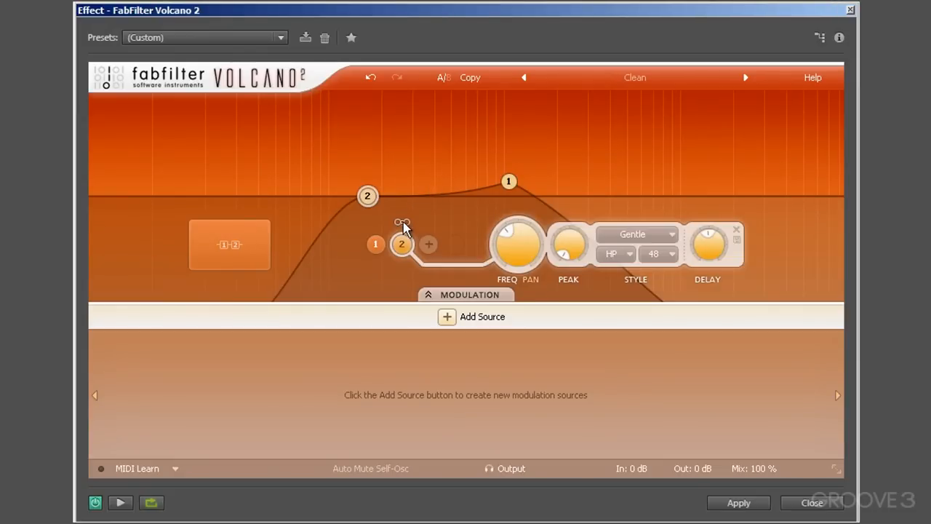
mouse_move(399, 230)
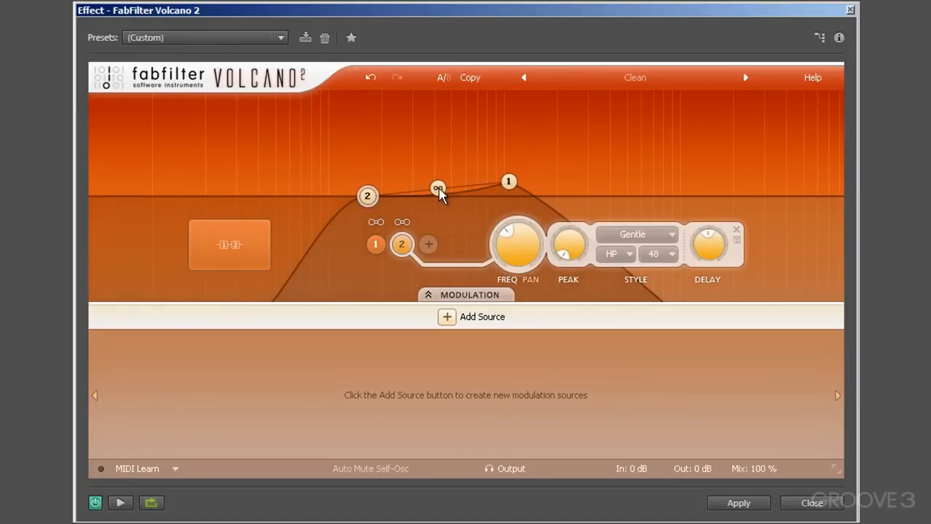
Shift both linked filters' cutoffs lower in frequency together.
left_click_drag(438, 188, 415, 191)
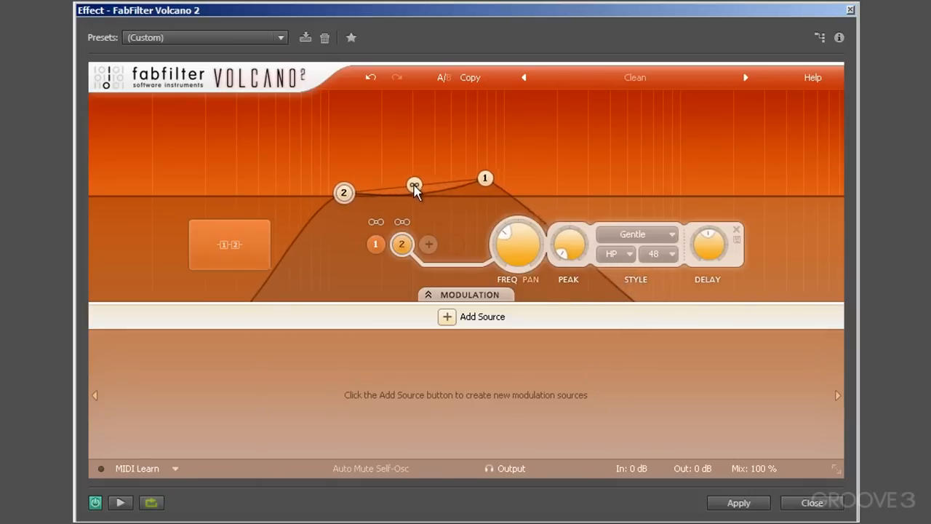
left_click_drag(414, 185, 443, 195)
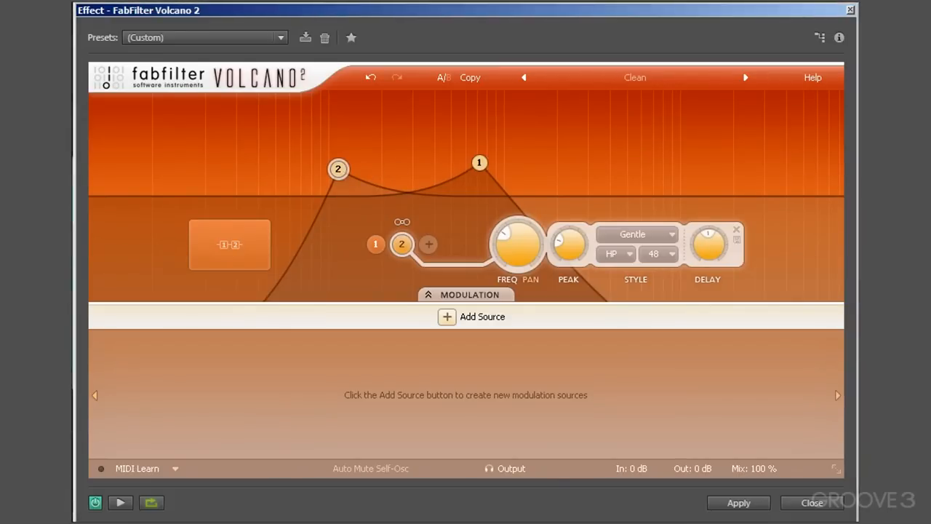
mouse_move(303, 215)
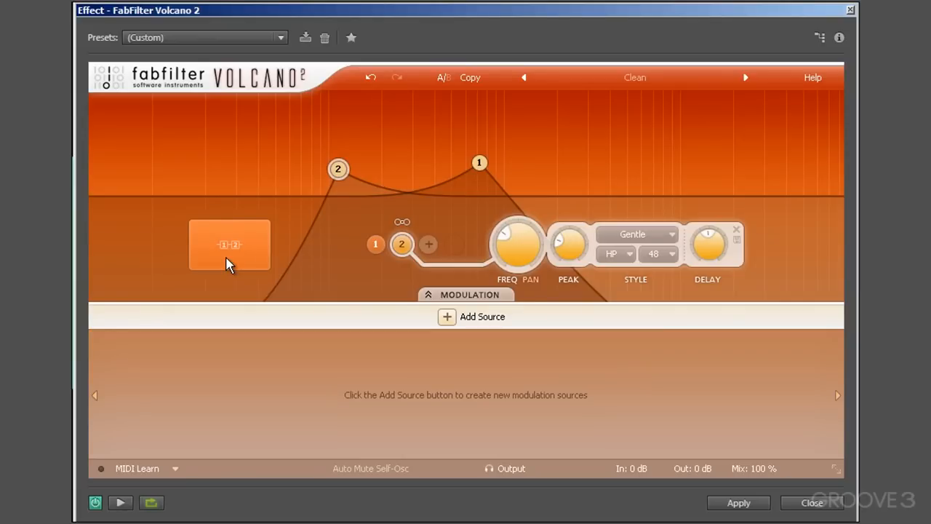
Browse the filter routing options, then load the Distortion preset 'Bangin''.
left_click(229, 244)
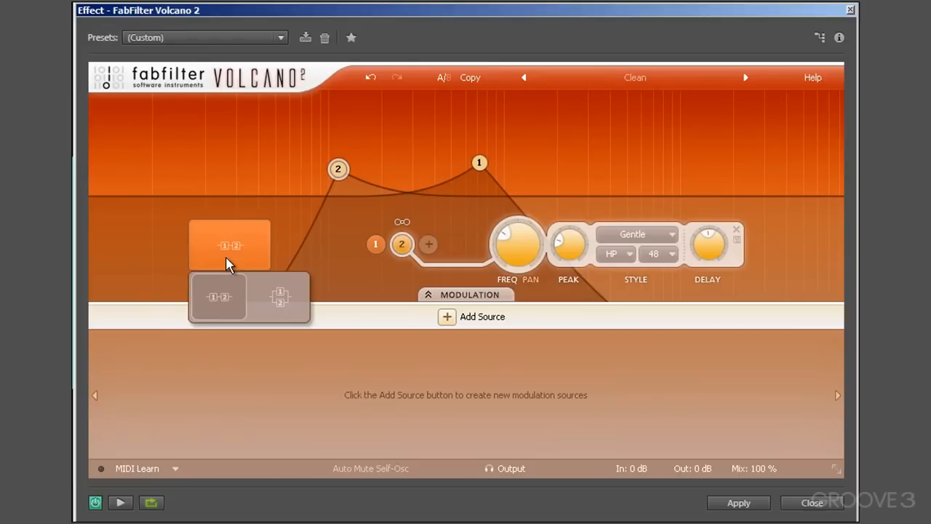
mouse_move(222, 291)
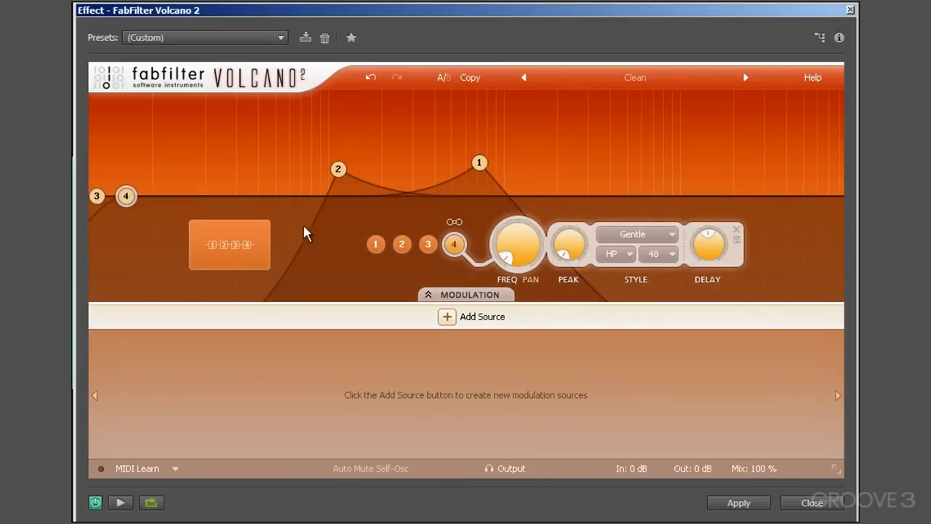
left_click(229, 244)
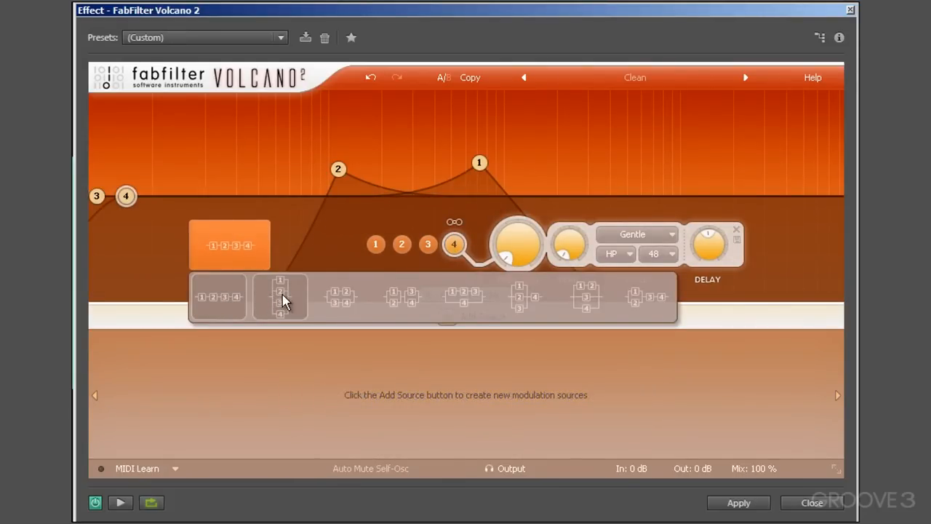
mouse_move(401, 296)
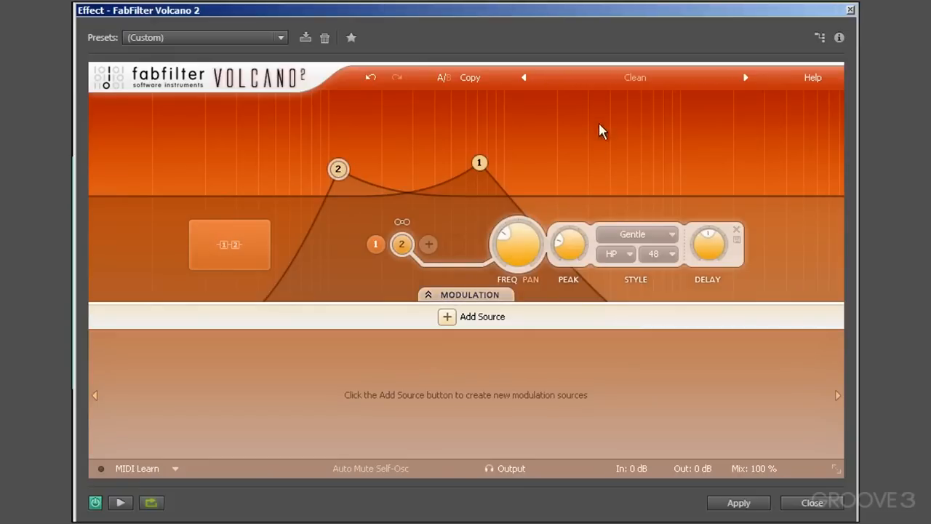
left_click(635, 77)
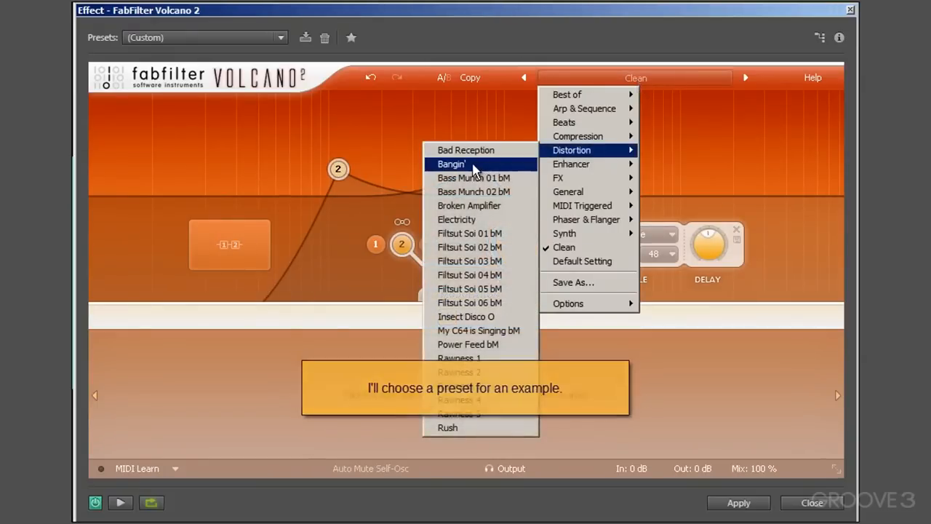
left_click(452, 164)
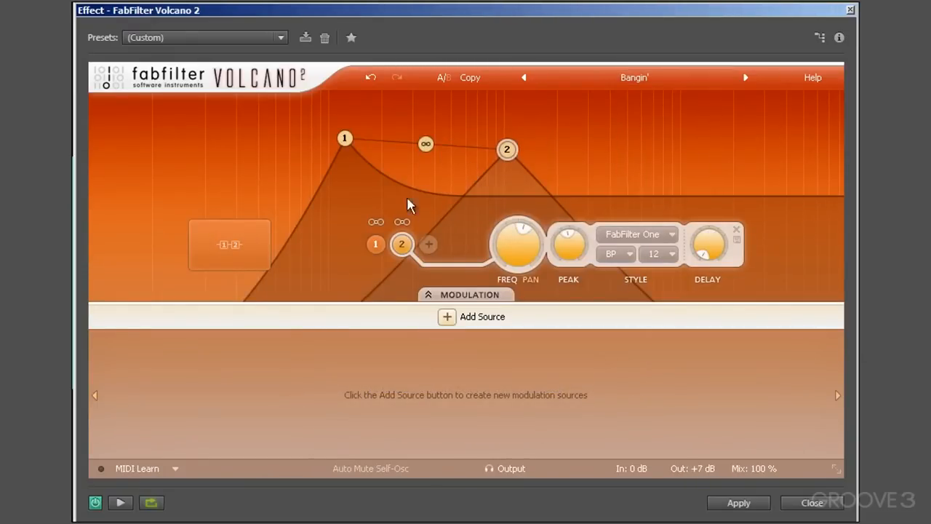
mouse_move(342, 260)
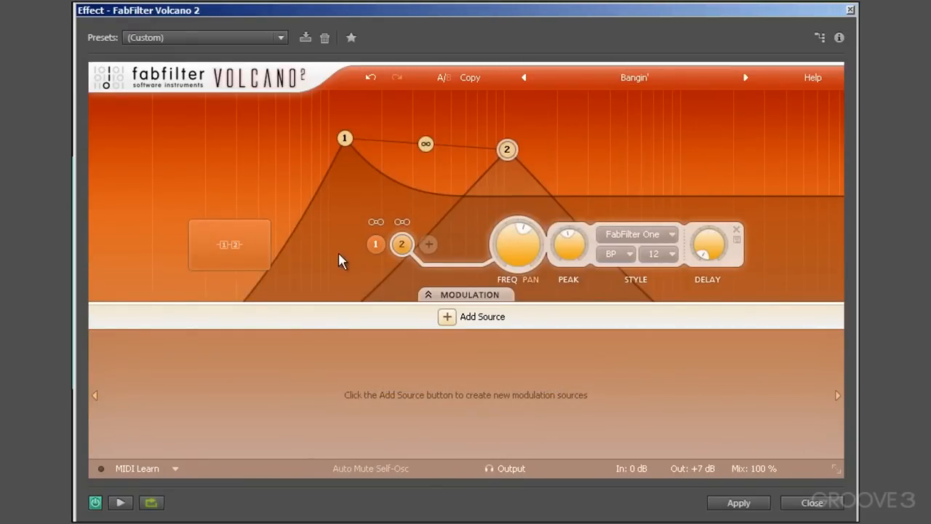